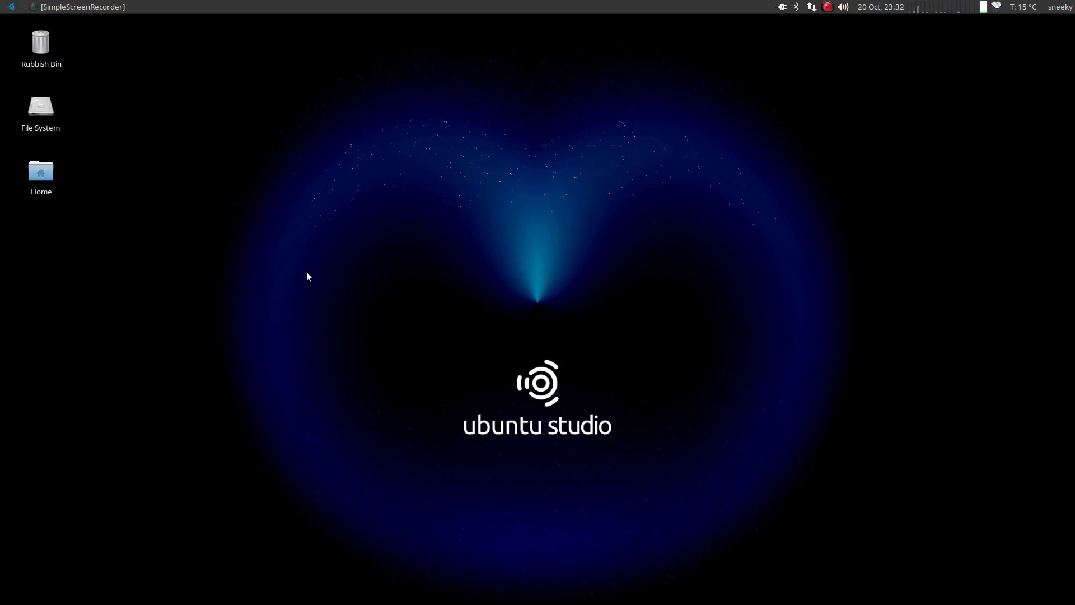
{"action": "mouse_move", "coordinate": [586, 242]}
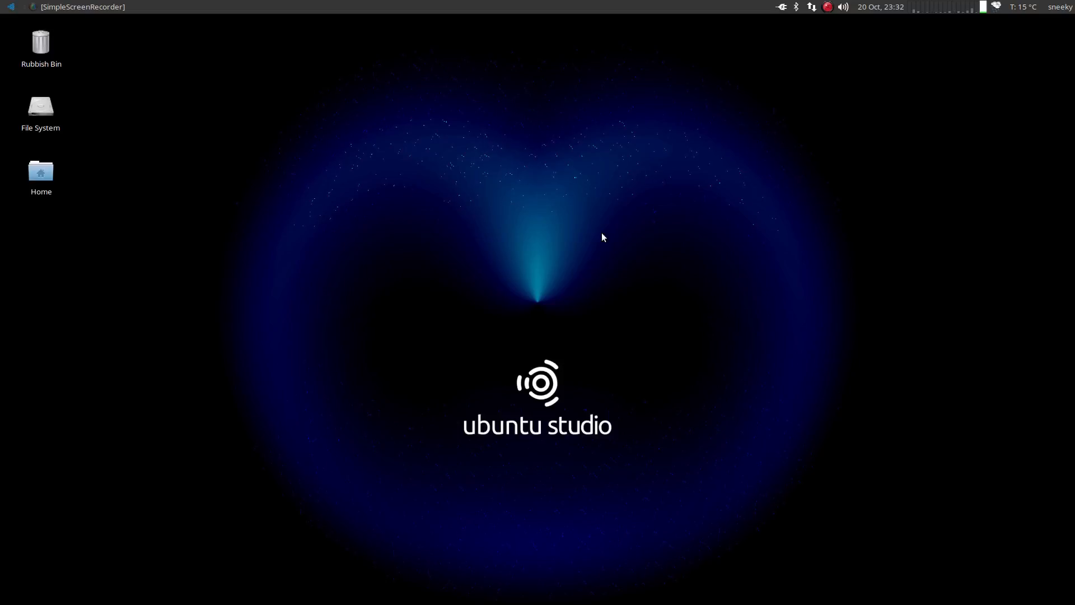
{"action": "mouse_move", "coordinate": [645, 221]}
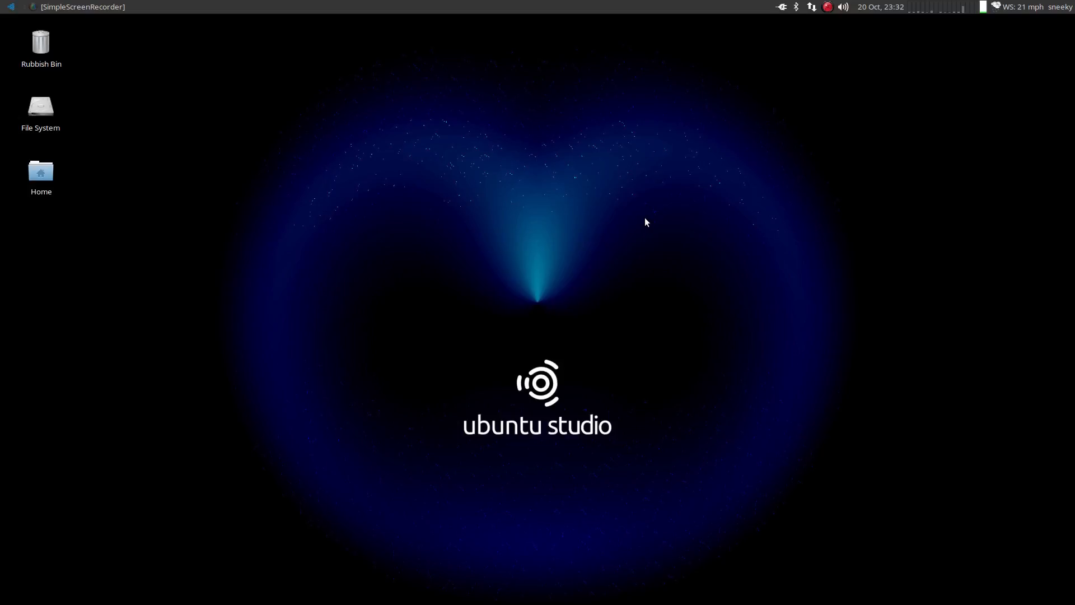
{"action": "mouse_move", "coordinate": [511, 139]}
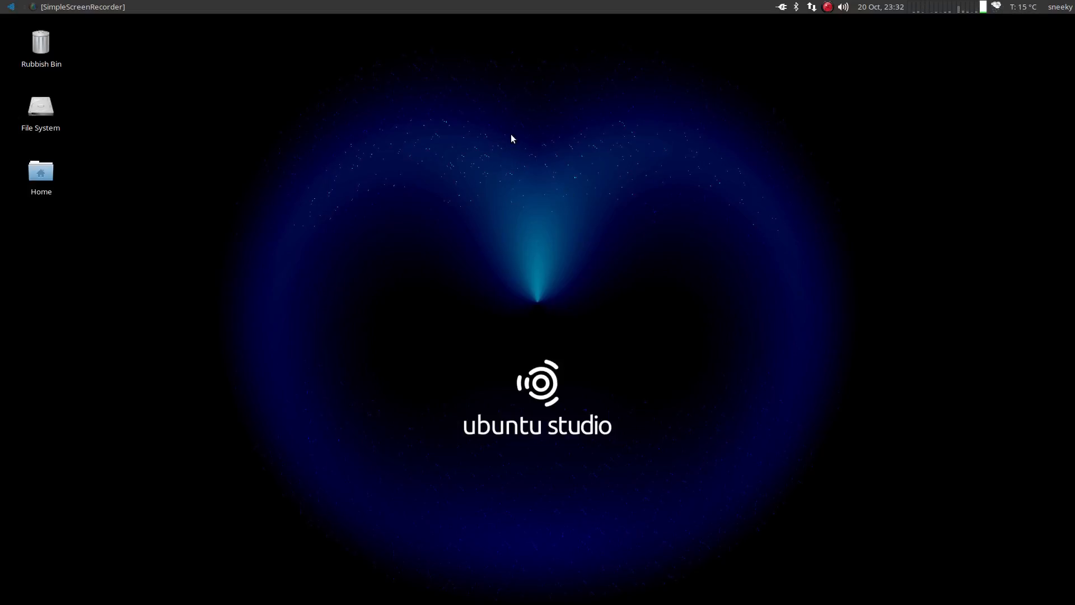
{"action": "mouse_move", "coordinate": [511, 112]}
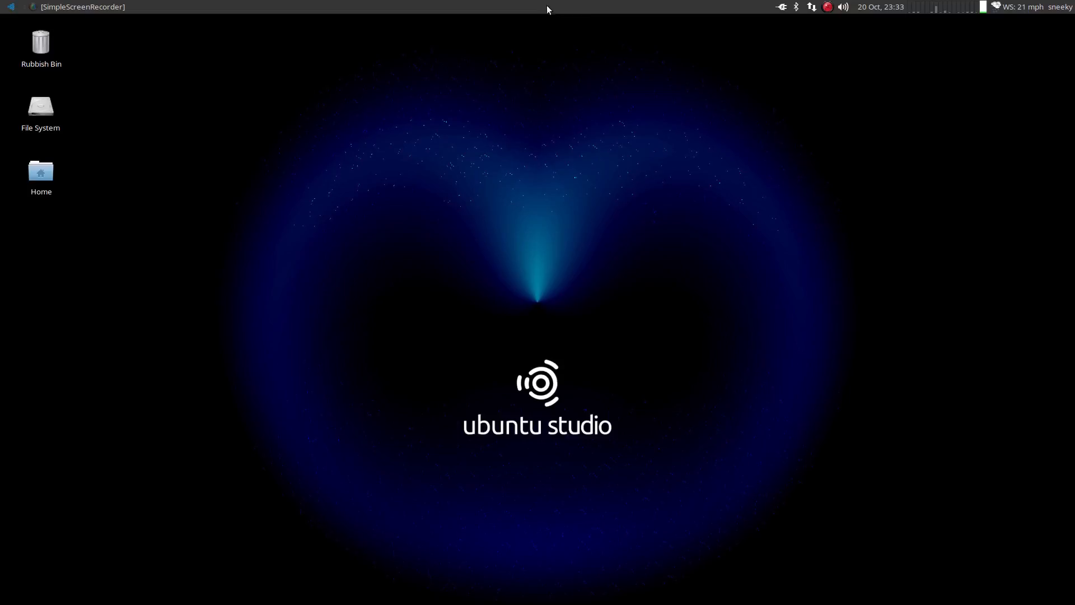
{"action": "mouse_move", "coordinate": [586, 8]}
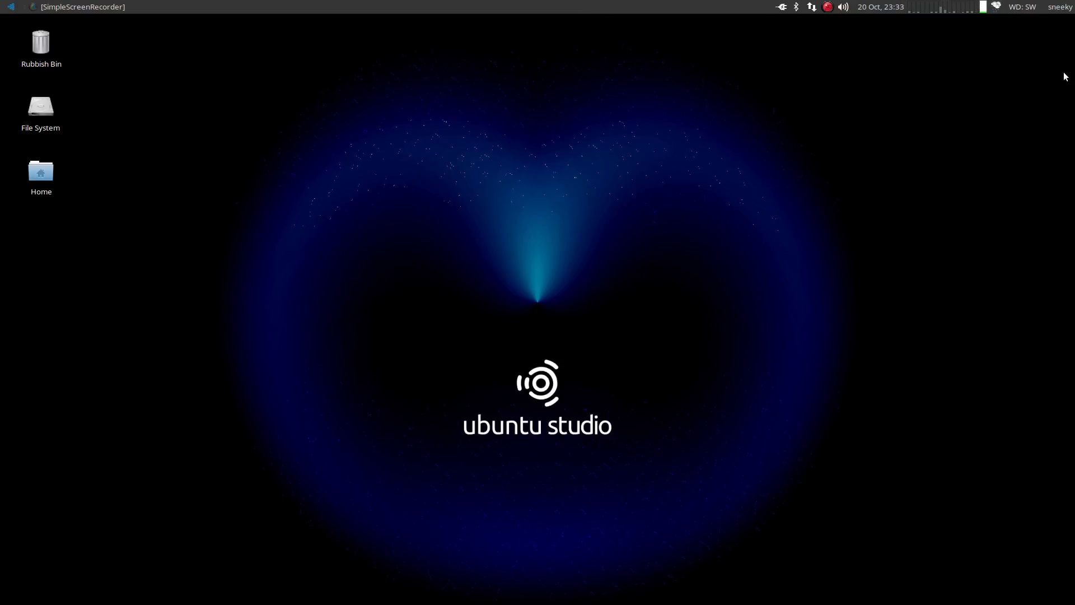
{"action": "mouse_move", "coordinate": [1023, 36]}
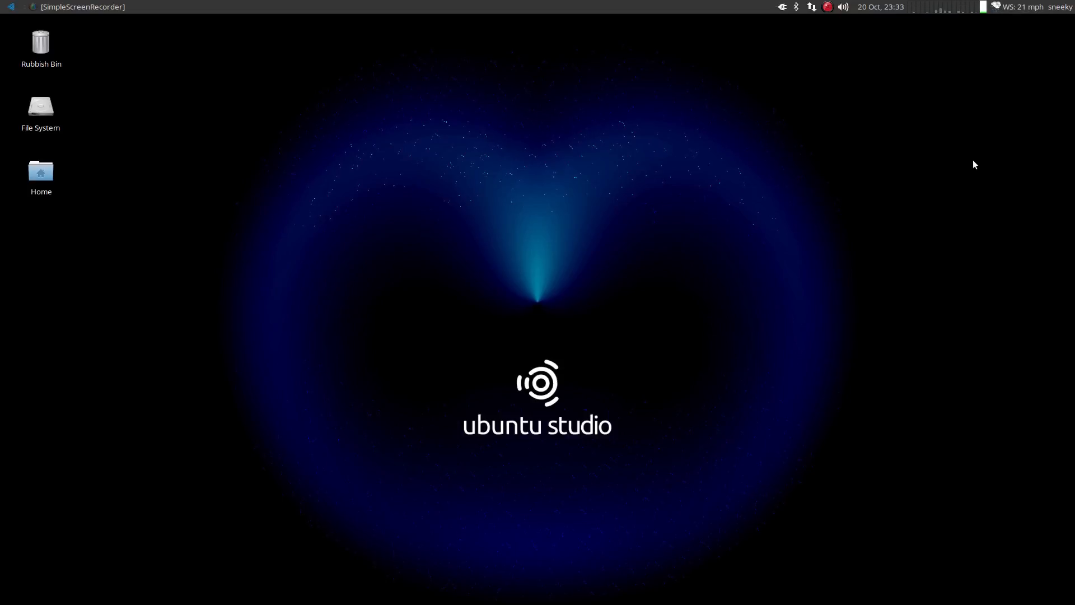
{"action": "mouse_move", "coordinate": [544, 176]}
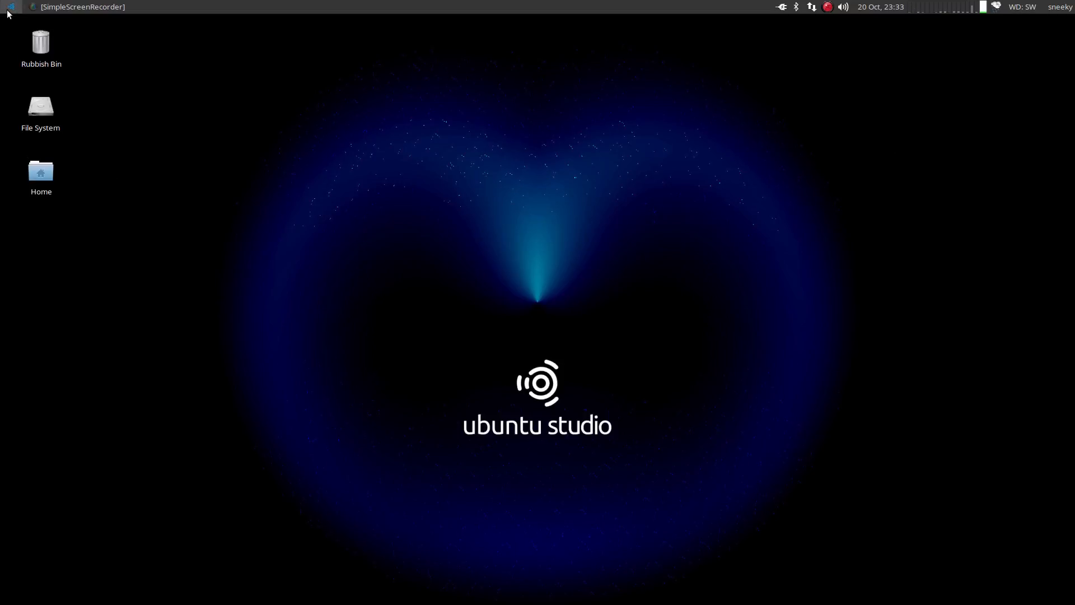
Show the Audio Production category in the Whisker Menu, listing Zita-mu1, Ardour5 and Audacity.
{"action": "left_click", "coordinate": [9, 6]}
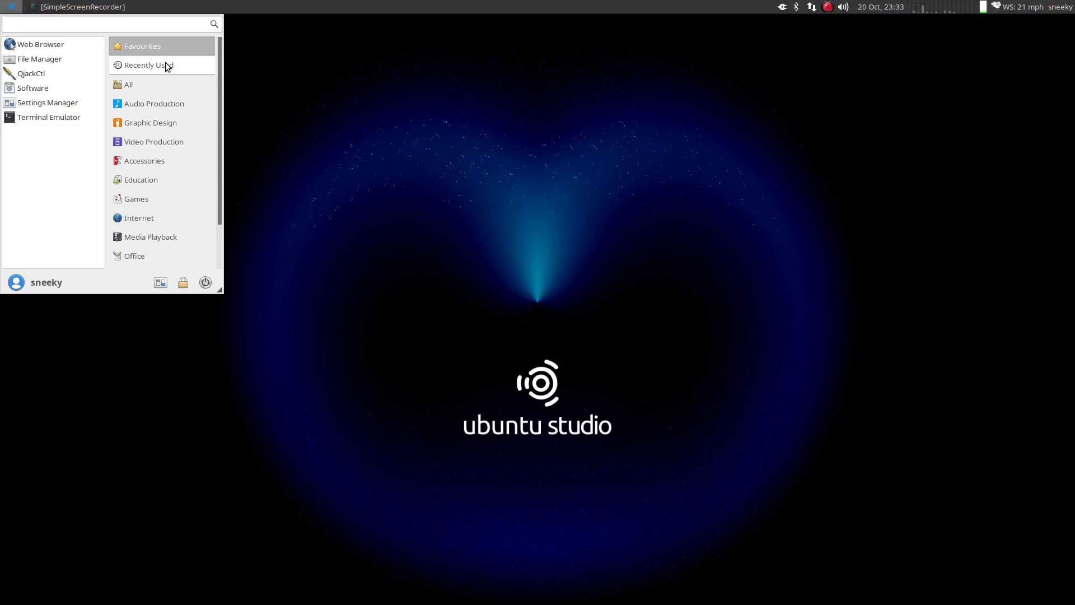
{"action": "left_click", "coordinate": [127, 84]}
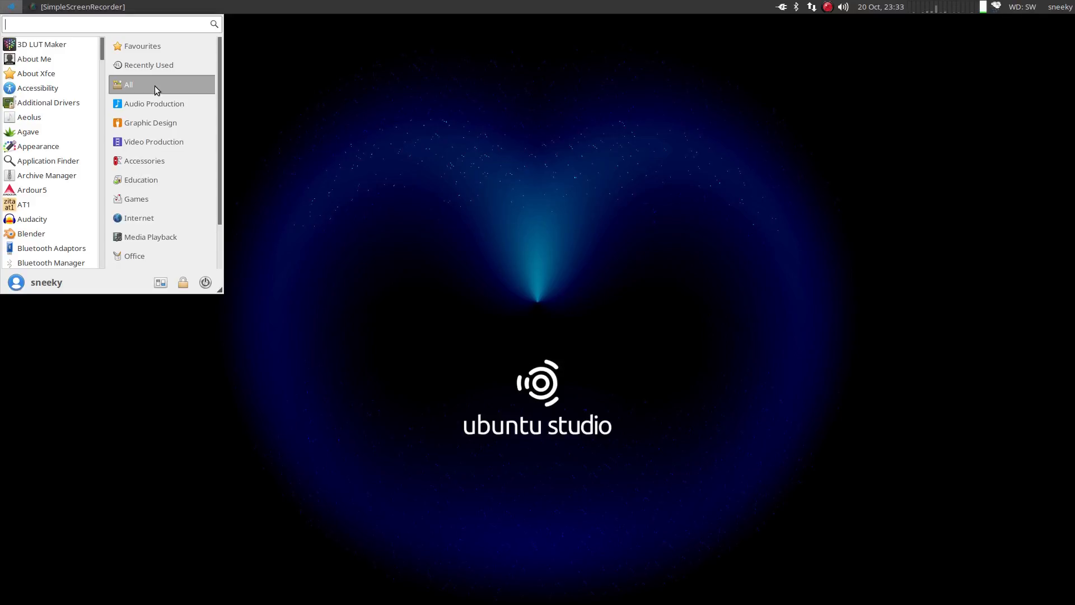
{"action": "mouse_move", "coordinate": [38, 87]}
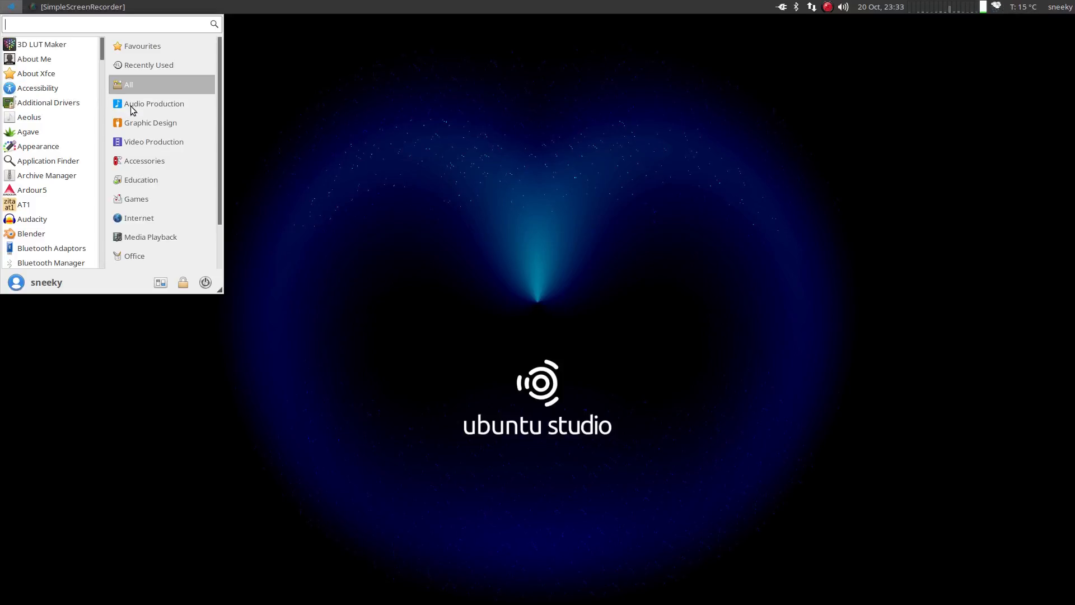
{"action": "left_click", "coordinate": [154, 103]}
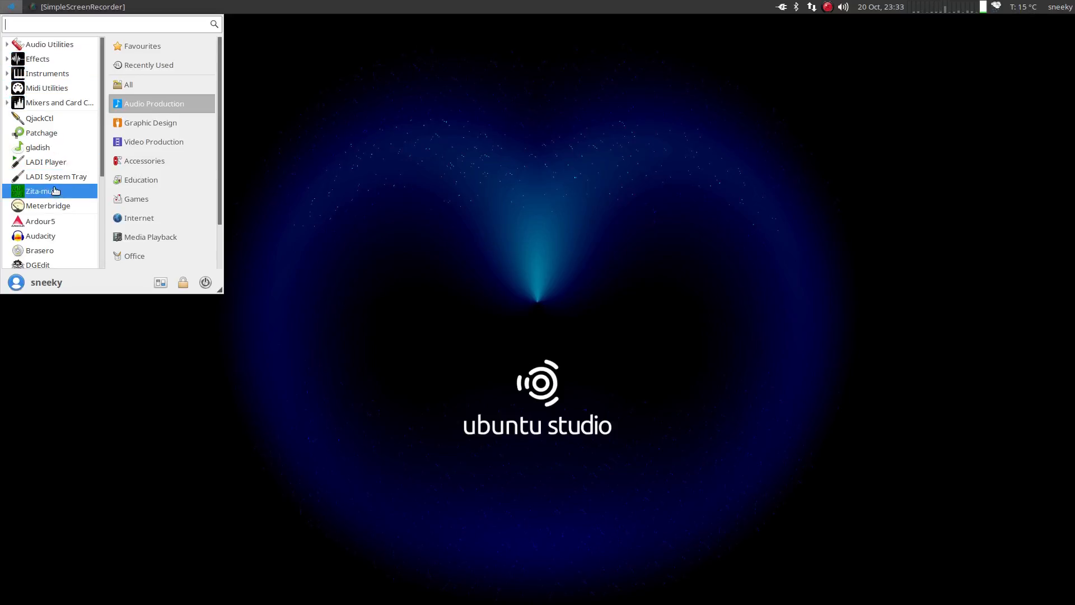
{"action": "mouse_move", "coordinate": [62, 169]}
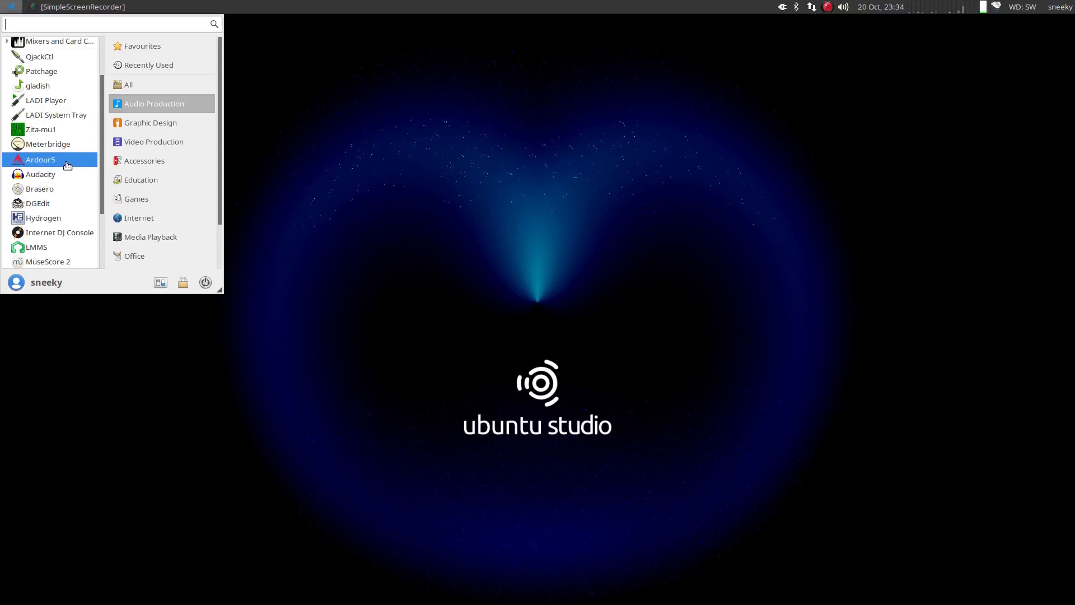
{"action": "mouse_move", "coordinate": [41, 159]}
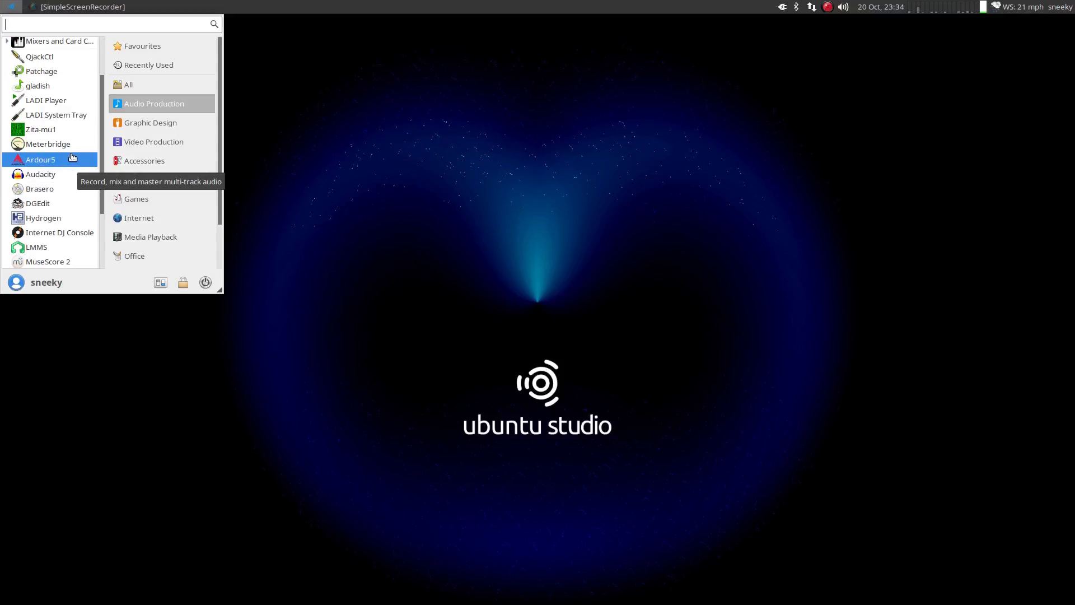
{"action": "mouse_move", "coordinate": [41, 174]}
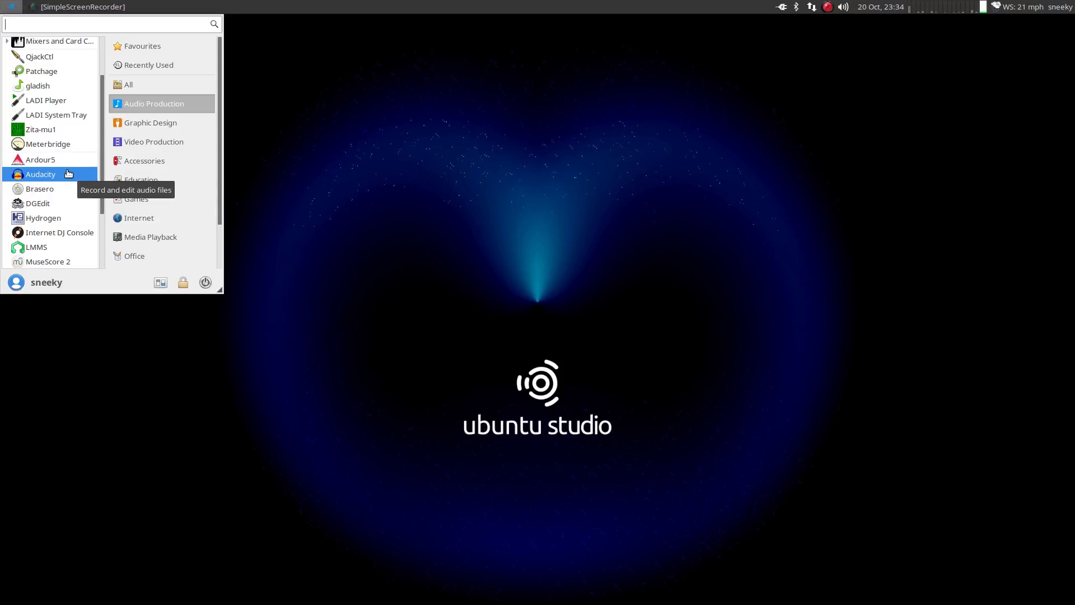
{"action": "mouse_move", "coordinate": [38, 204]}
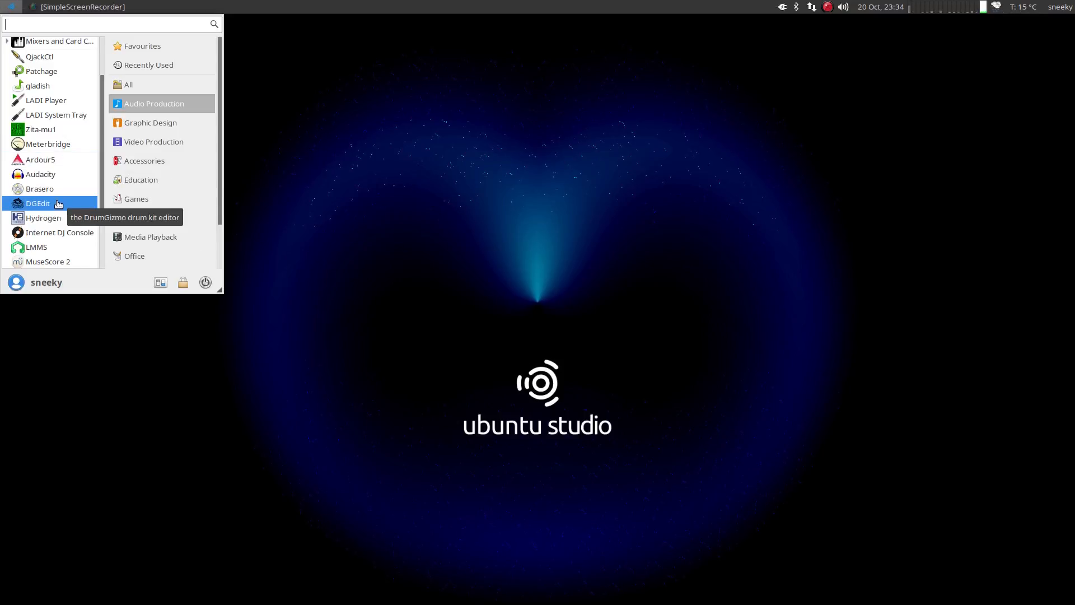
{"action": "mouse_move", "coordinate": [62, 217]}
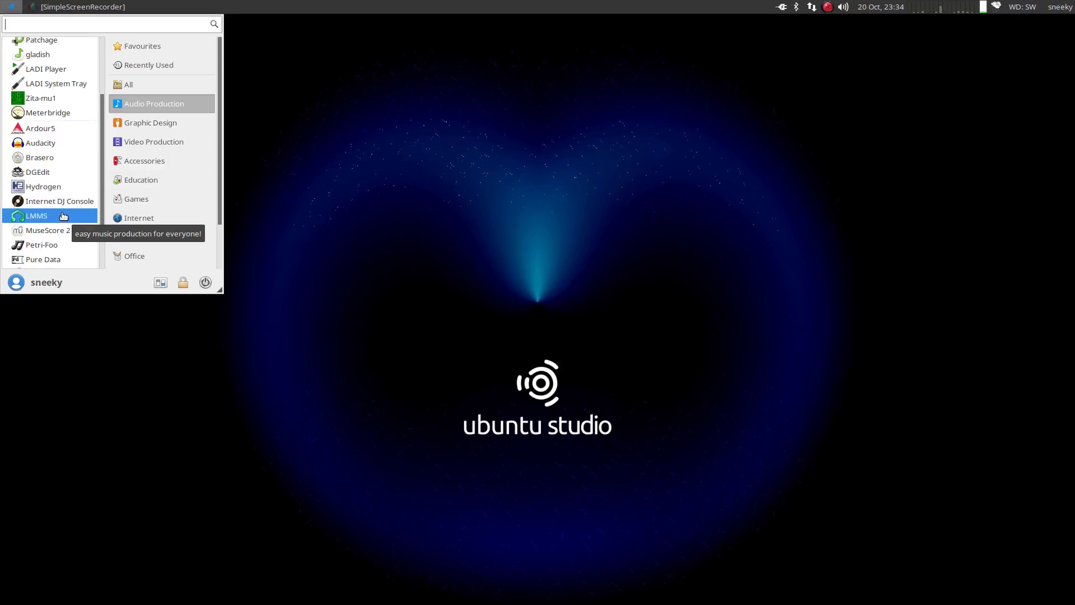
{"action": "mouse_move", "coordinate": [58, 200]}
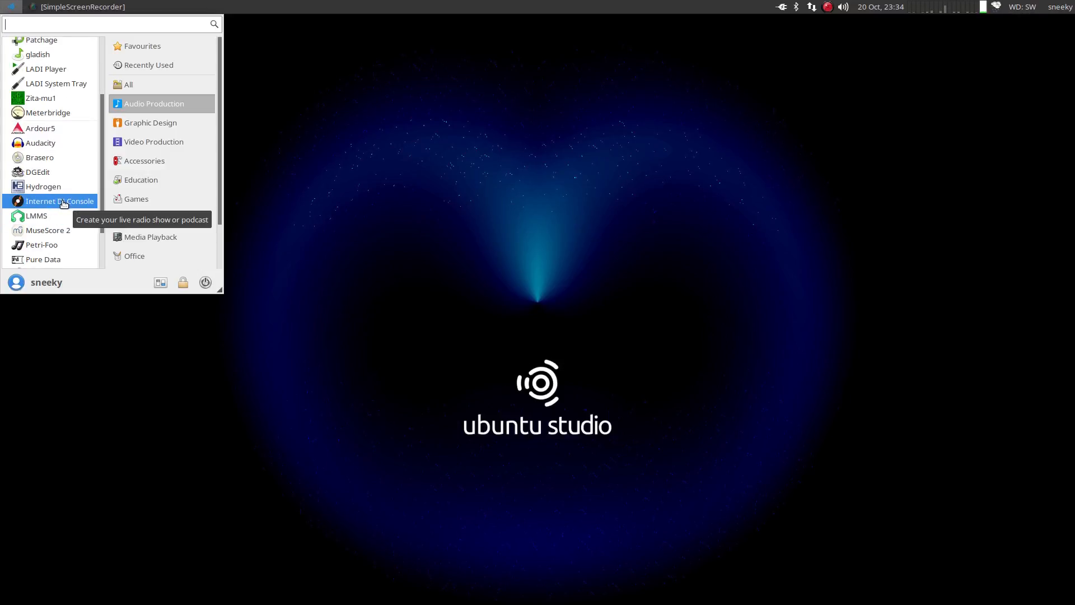
Launch Internet DJ Console with its default profile, then close it again.
{"action": "left_click", "coordinate": [62, 201]}
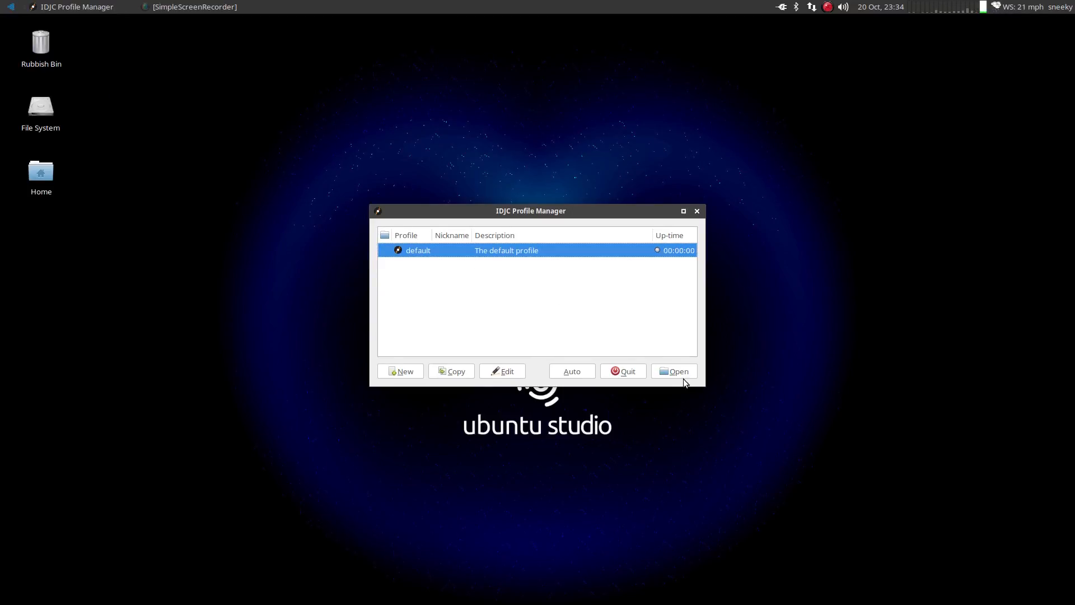
{"action": "left_click", "coordinate": [621, 371]}
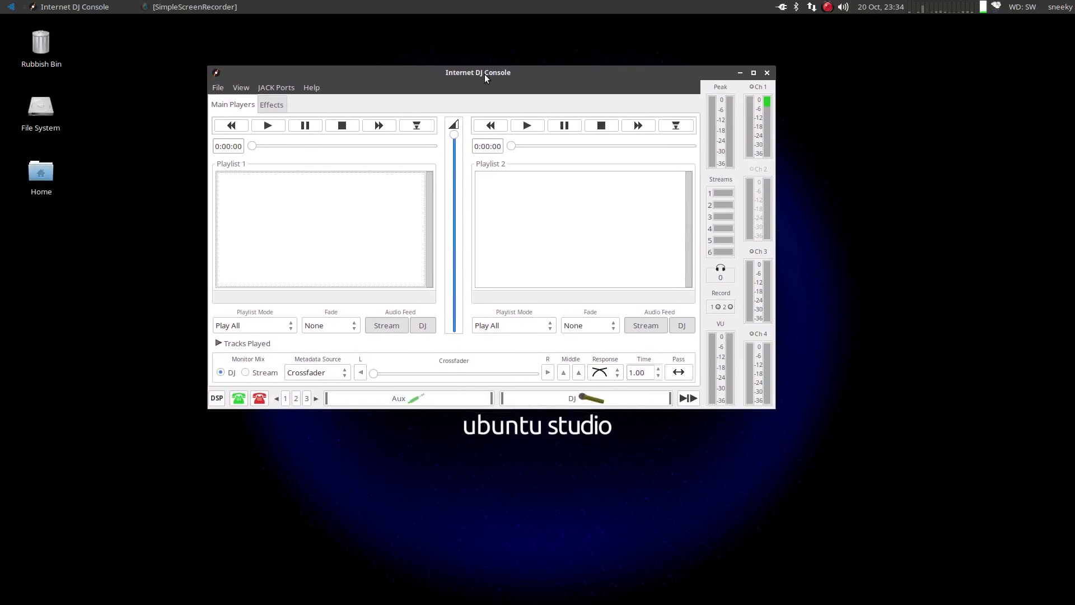
{"action": "left_click", "coordinate": [753, 72]}
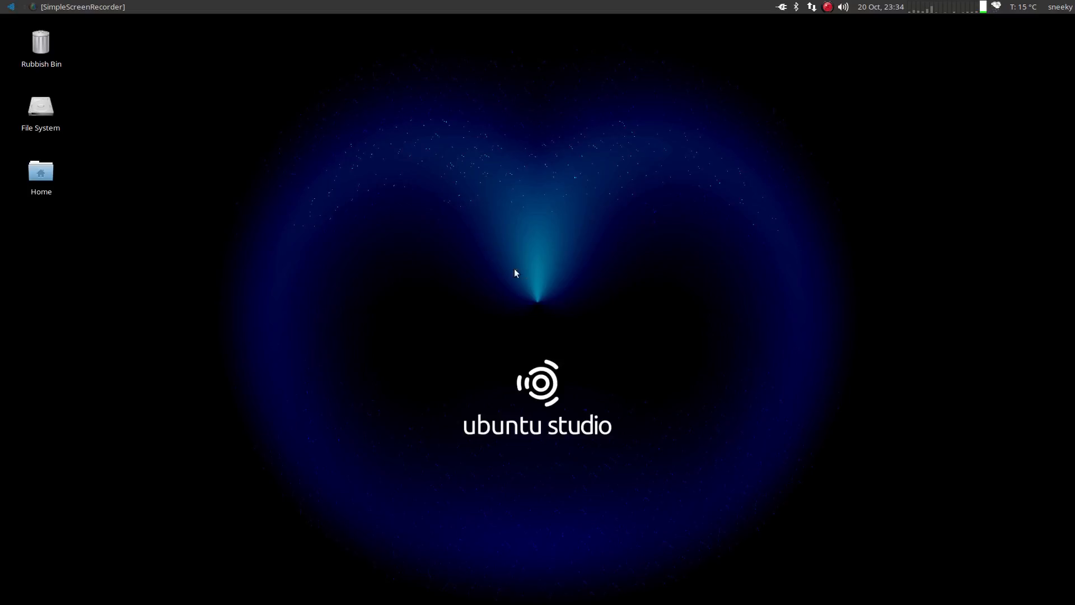
Reopen the Whisker Menu on the Audio Production applications.
{"action": "left_click", "coordinate": [10, 6]}
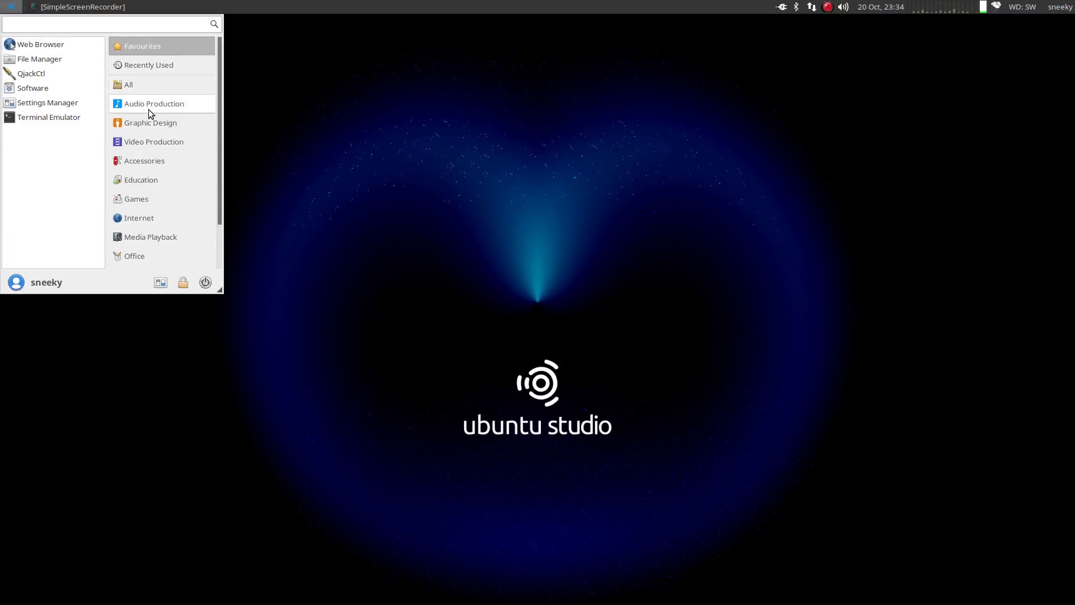
{"action": "left_click", "coordinate": [154, 103]}
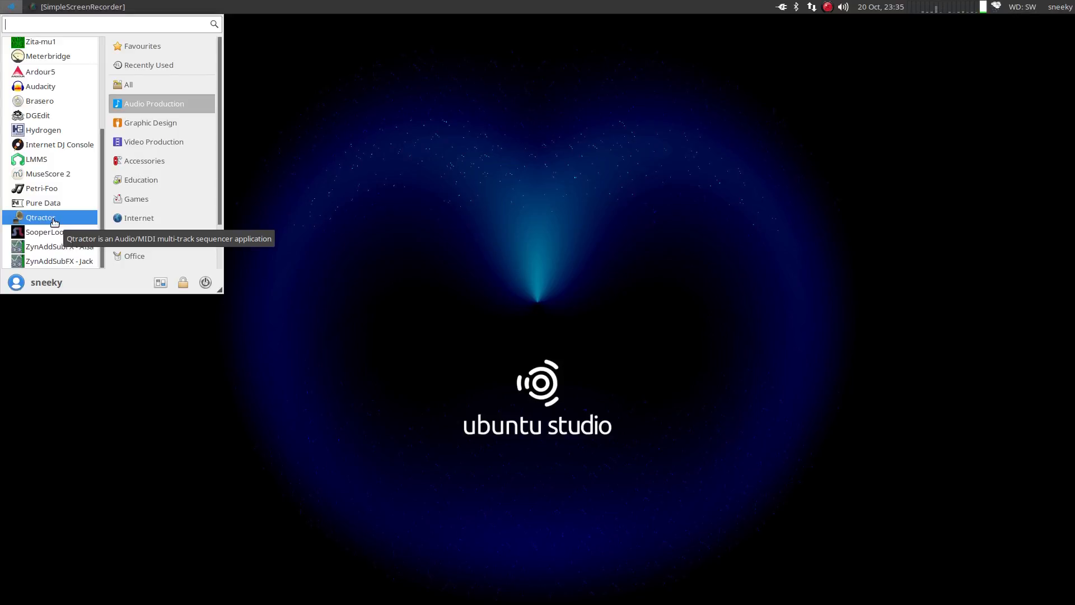
{"action": "mouse_move", "coordinate": [60, 261]}
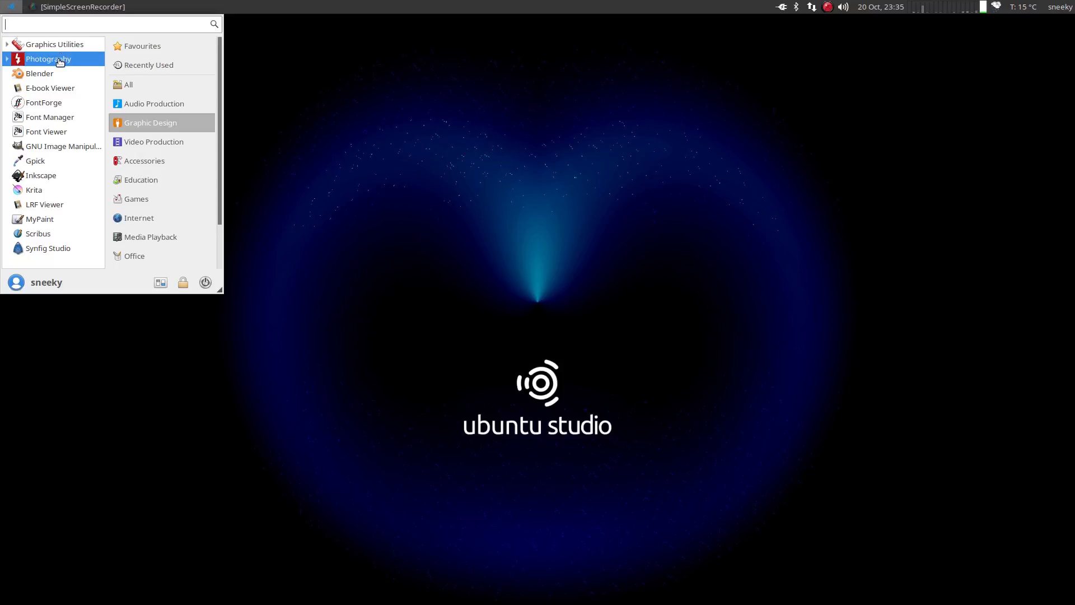
Expand the Photography group showing Darktable, RawTherapee and Ristretto, down to MyPaint and Scribus.
{"action": "left_click", "coordinate": [48, 60]}
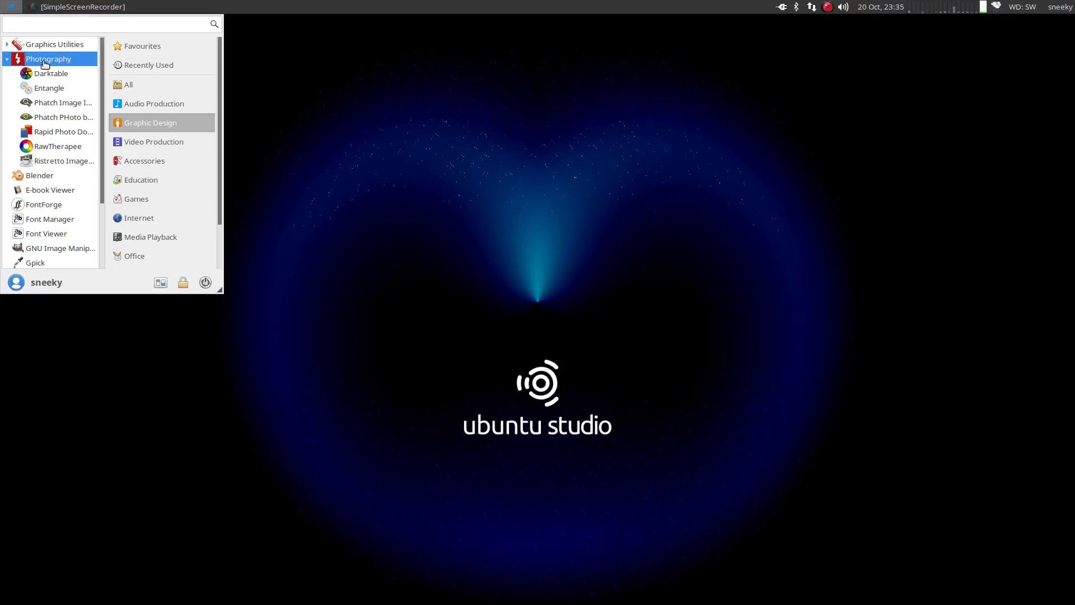
{"action": "mouse_move", "coordinate": [50, 74]}
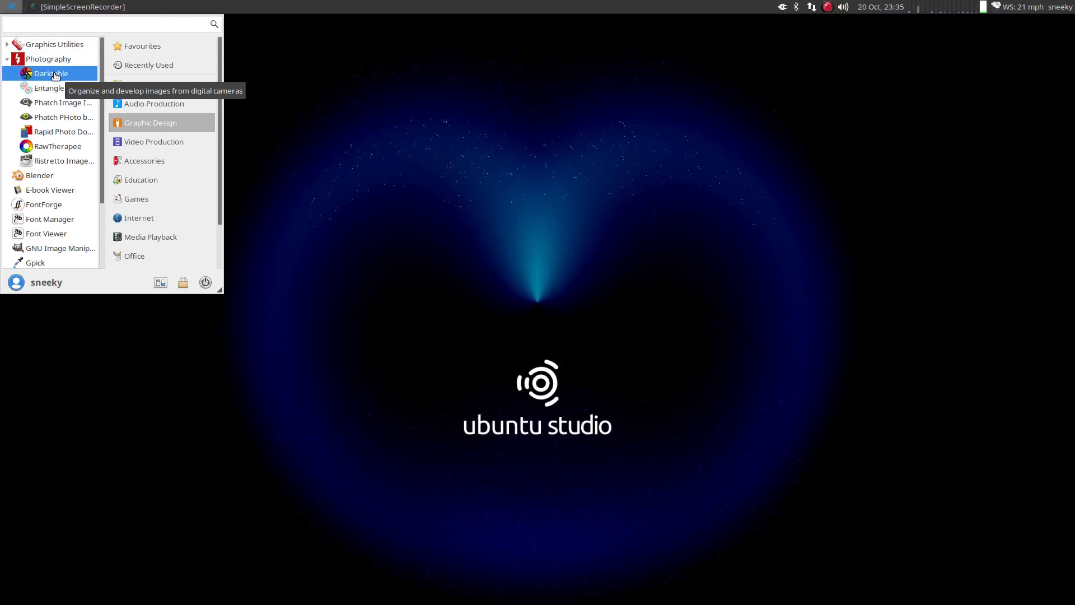
{"action": "mouse_move", "coordinate": [62, 131]}
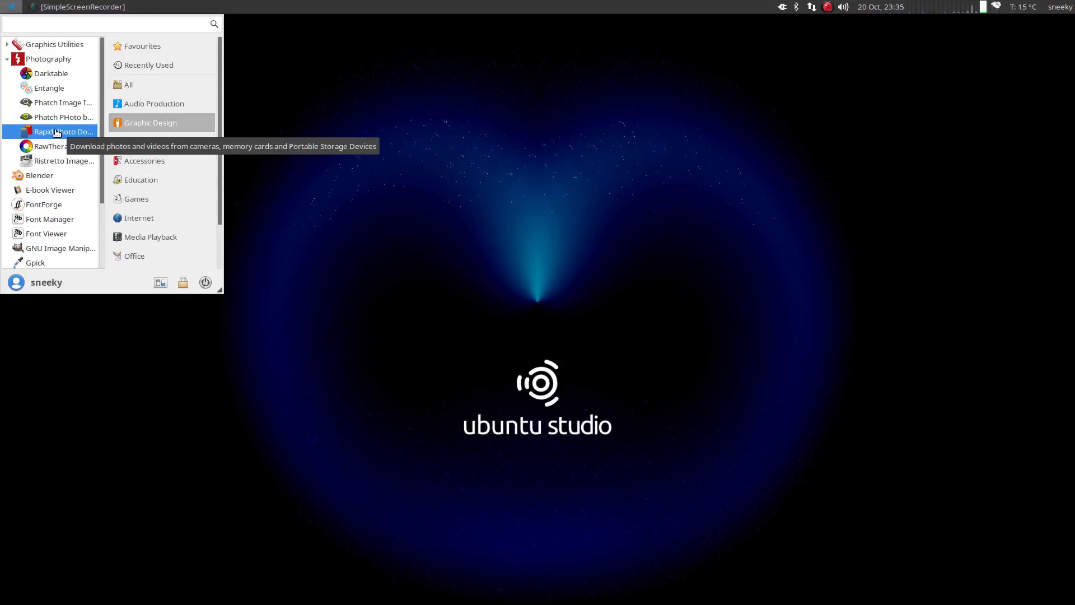
{"action": "mouse_move", "coordinate": [57, 160]}
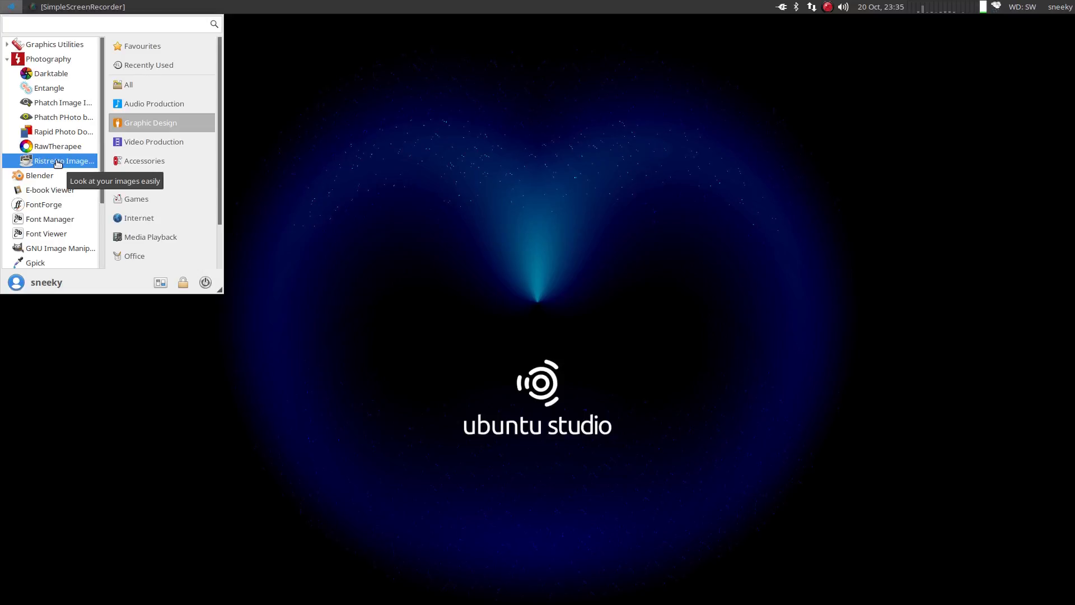
{"action": "mouse_move", "coordinate": [43, 204]}
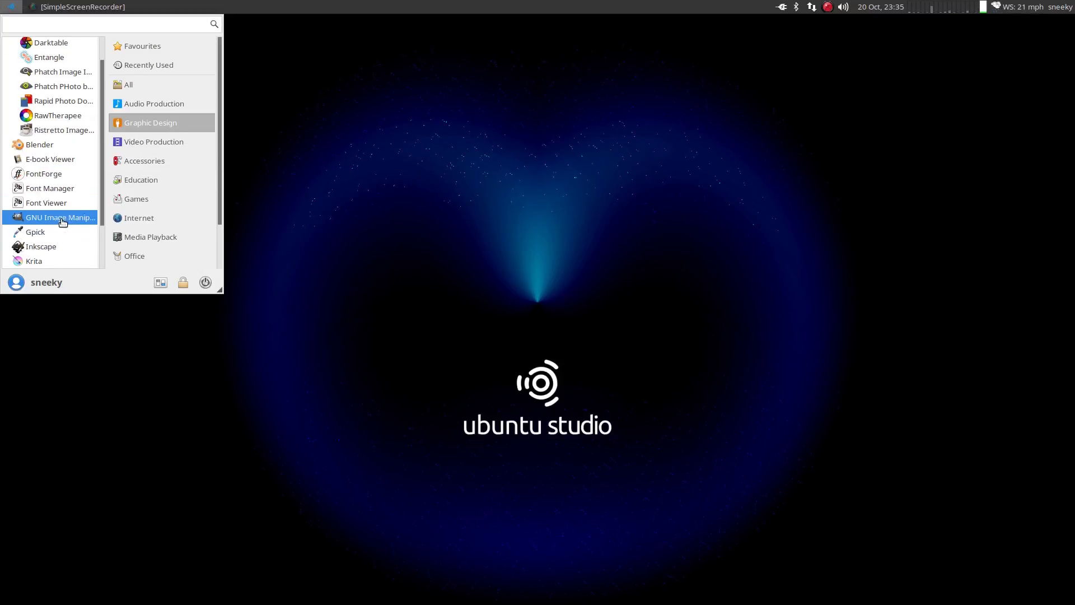
{"action": "scroll", "scroll_direction": "down", "scroll_amount": 3}
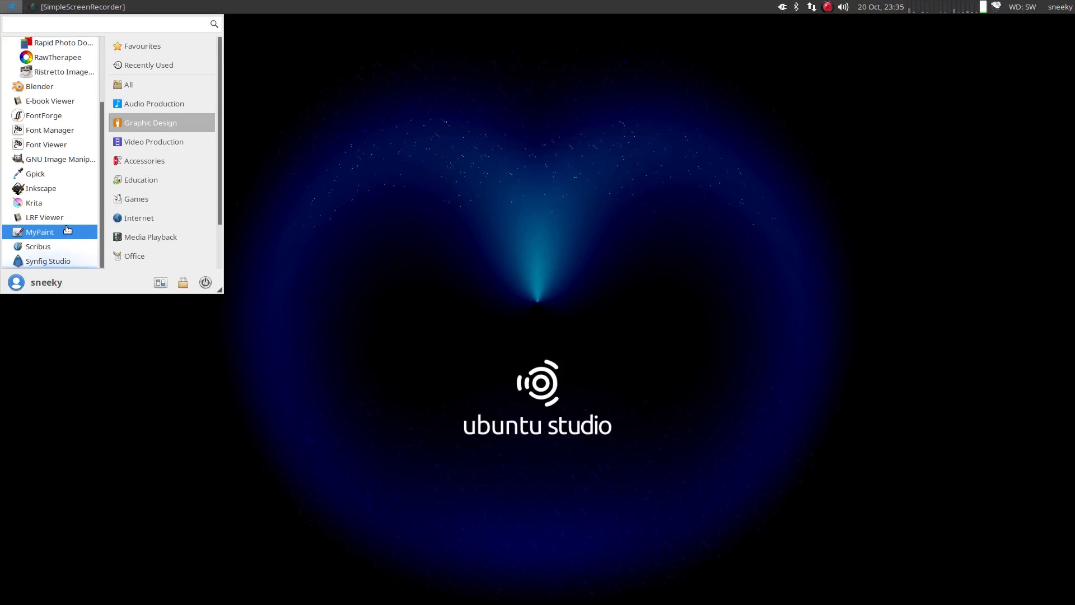
Launch vokoscreen from the Video Production category.
{"action": "left_click", "coordinate": [154, 141]}
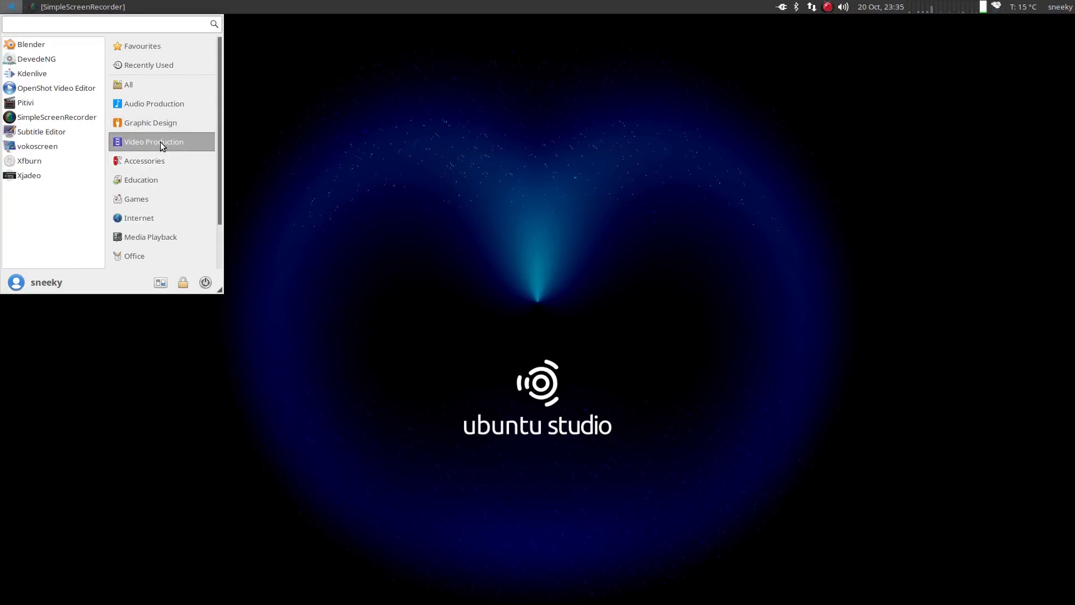
{"action": "mouse_move", "coordinate": [42, 131]}
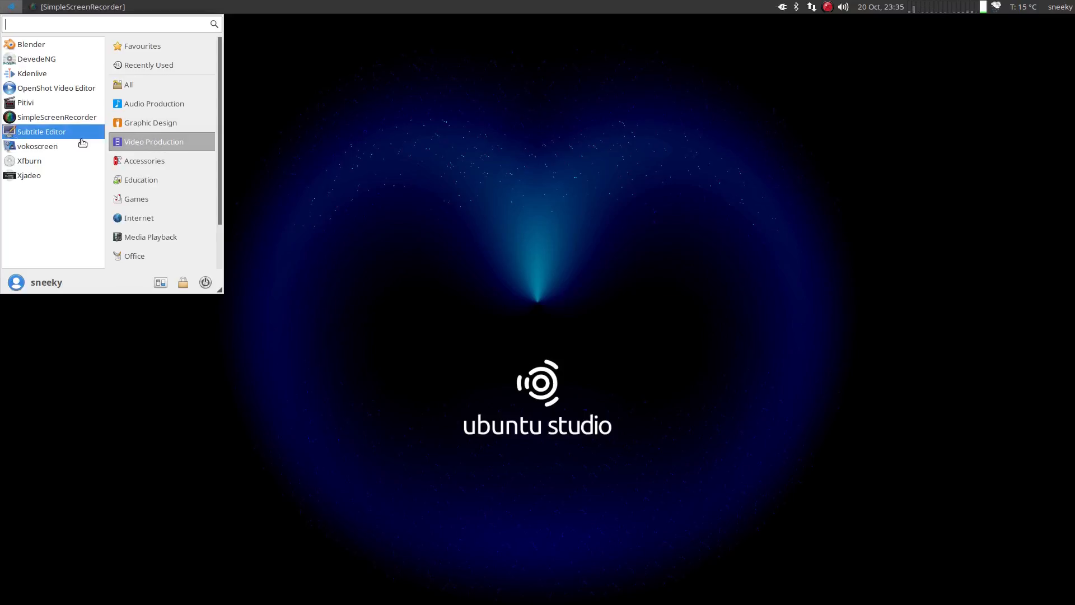
{"action": "mouse_move", "coordinate": [42, 132]}
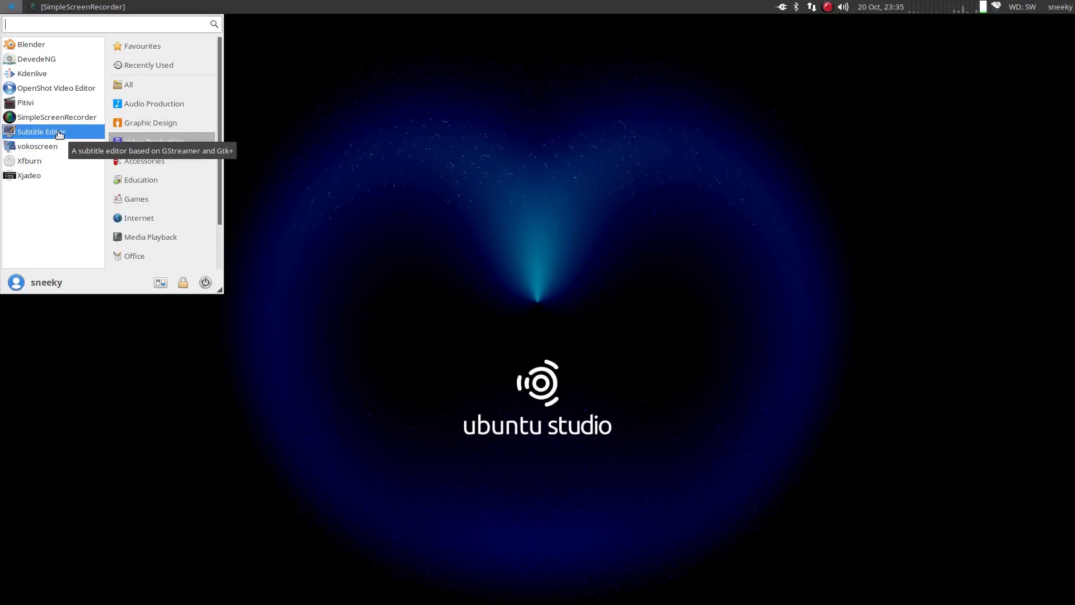
{"action": "mouse_move", "coordinate": [37, 146]}
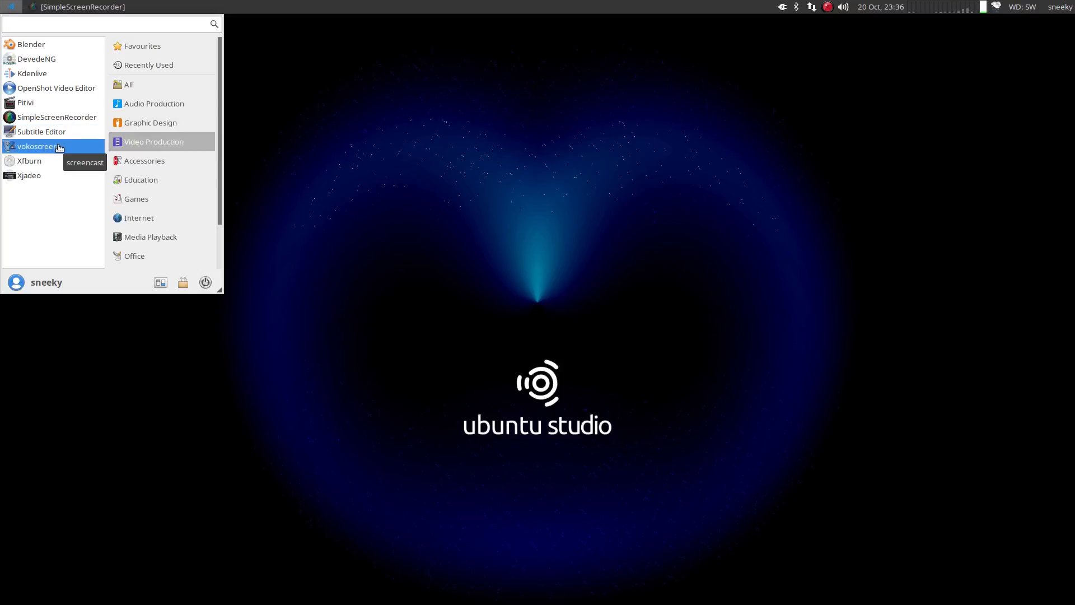
{"action": "left_click", "coordinate": [37, 146]}
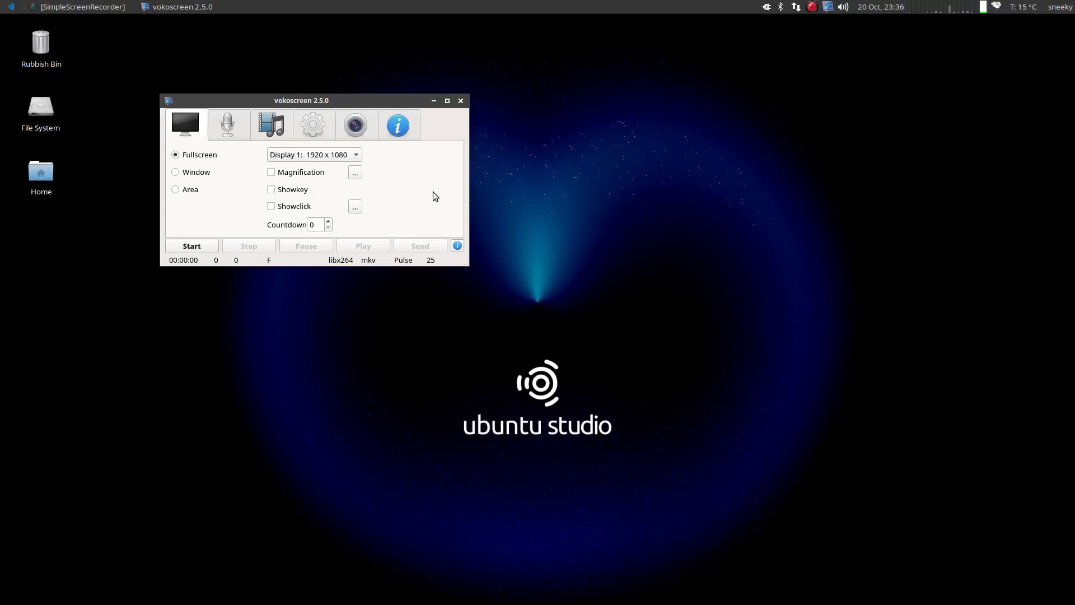
Close the vokoscreen window, leaving the empty desktop.
{"action": "left_click", "coordinate": [461, 100]}
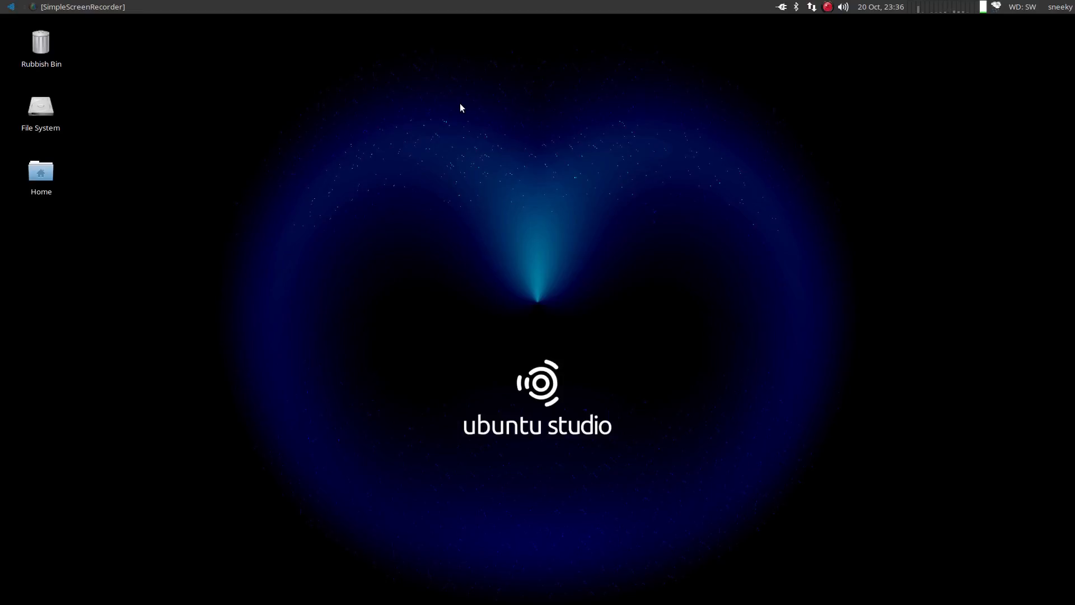
{"action": "mouse_move", "coordinate": [8, 8]}
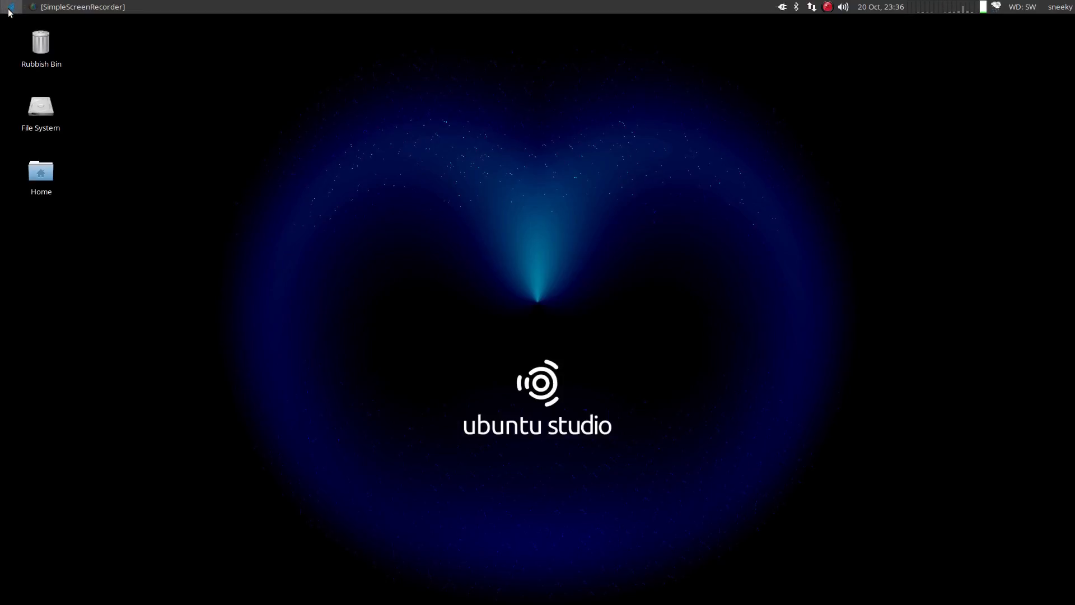
Reopen the applications menu showing favourites and the category list.
{"action": "left_click", "coordinate": [10, 7]}
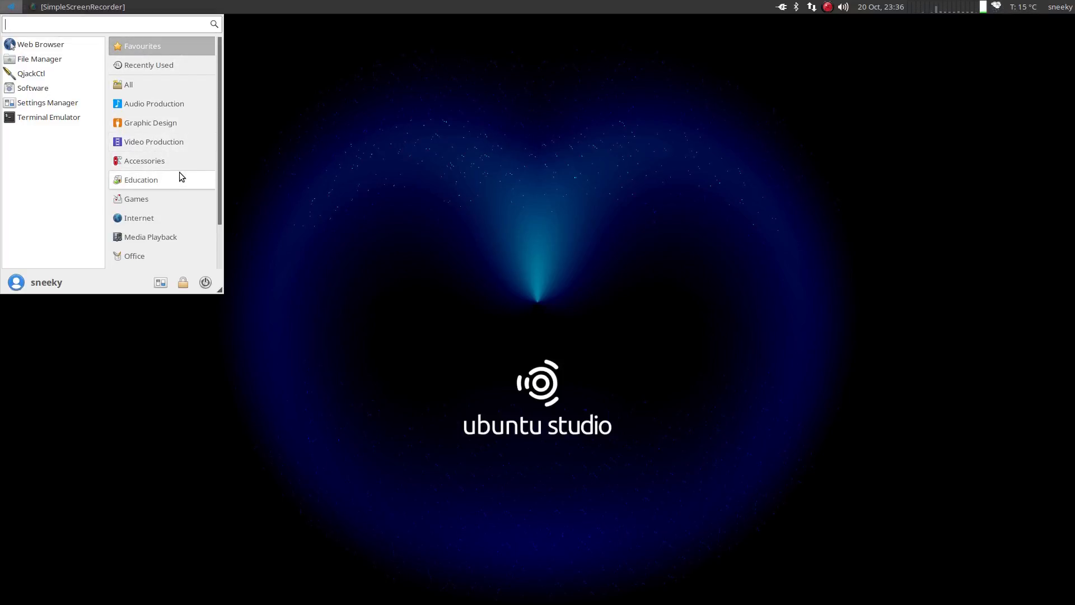
{"action": "mouse_move", "coordinate": [172, 165]}
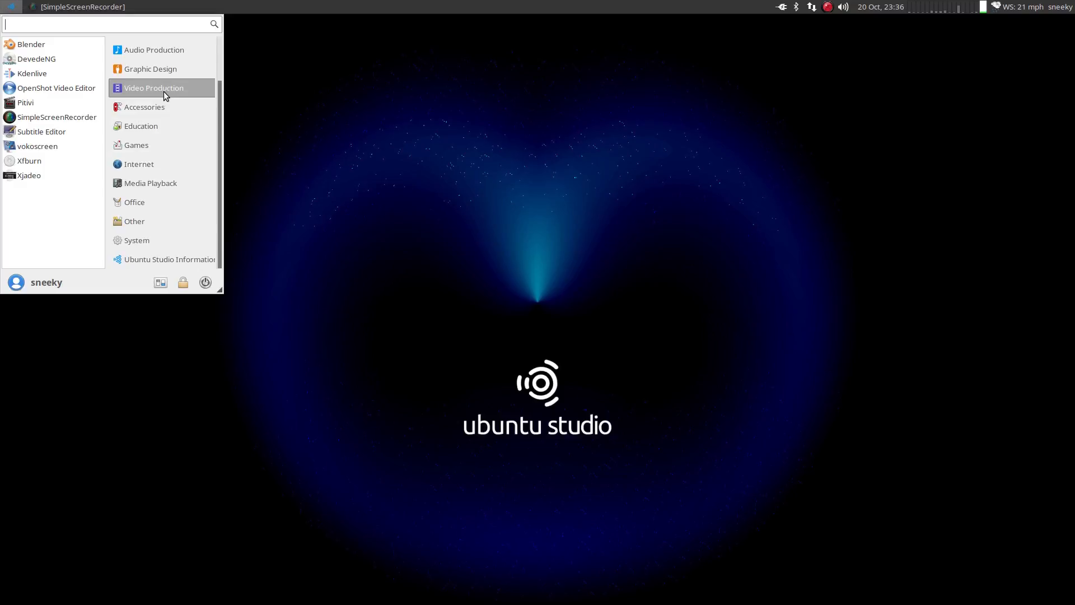
{"action": "mouse_move", "coordinate": [57, 117]}
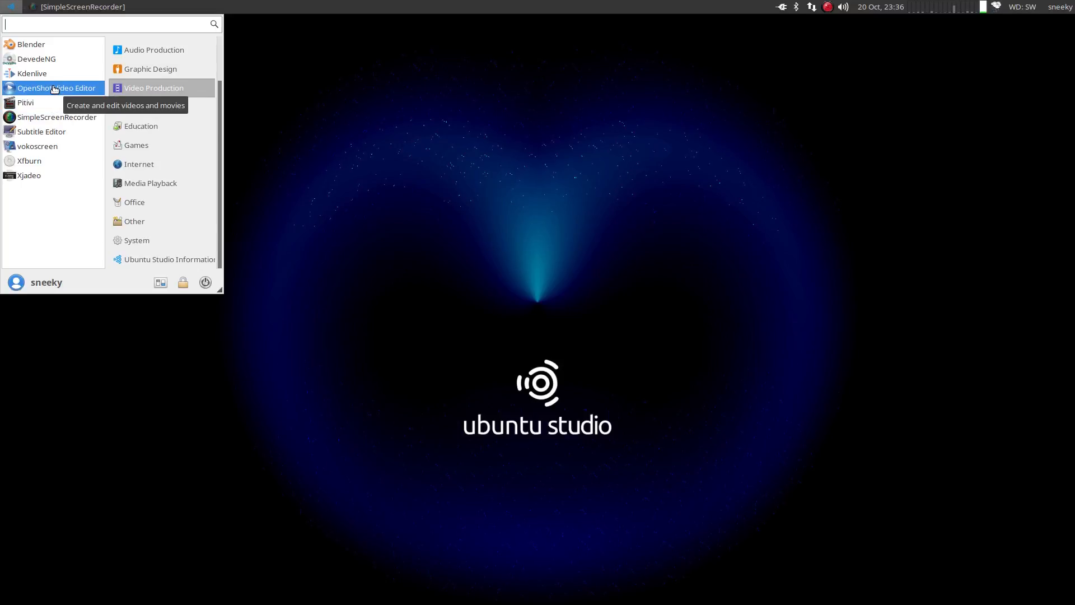
{"action": "mouse_move", "coordinate": [31, 74]}
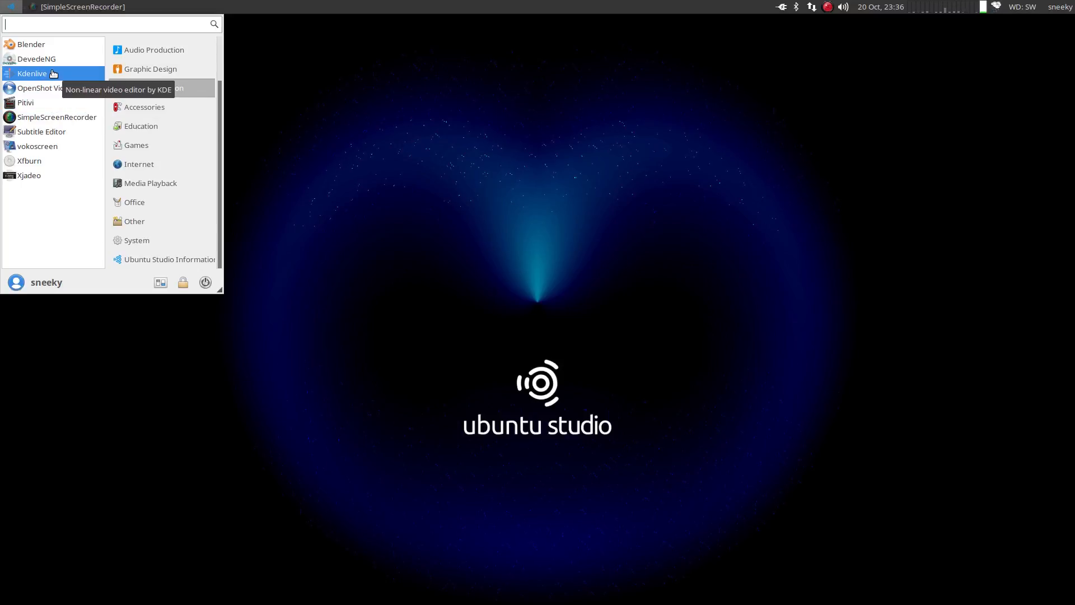
{"action": "mouse_move", "coordinate": [36, 58]}
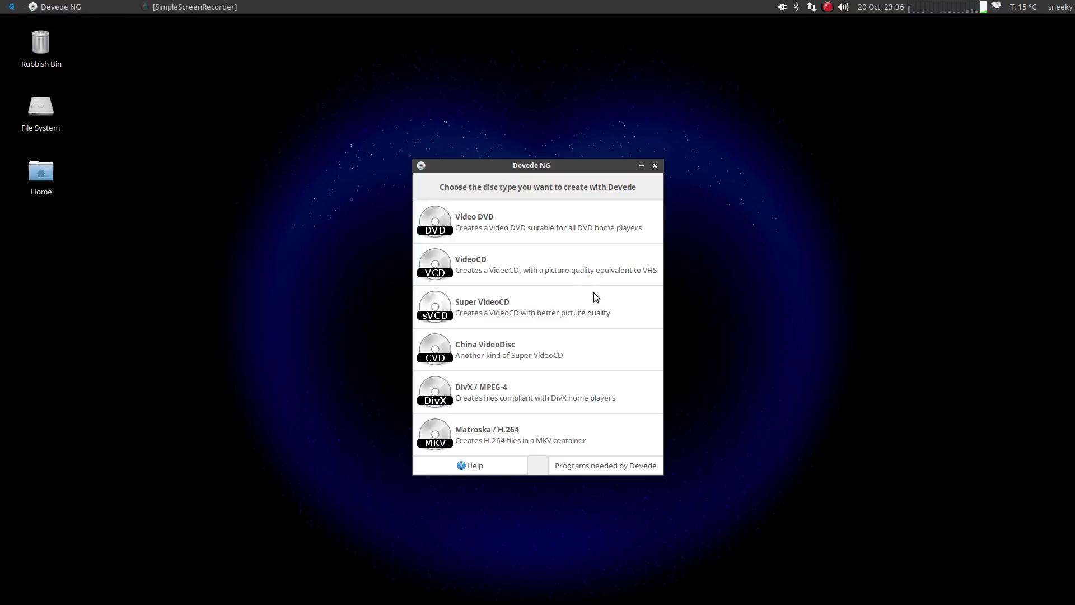
{"action": "mouse_move", "coordinate": [556, 335]}
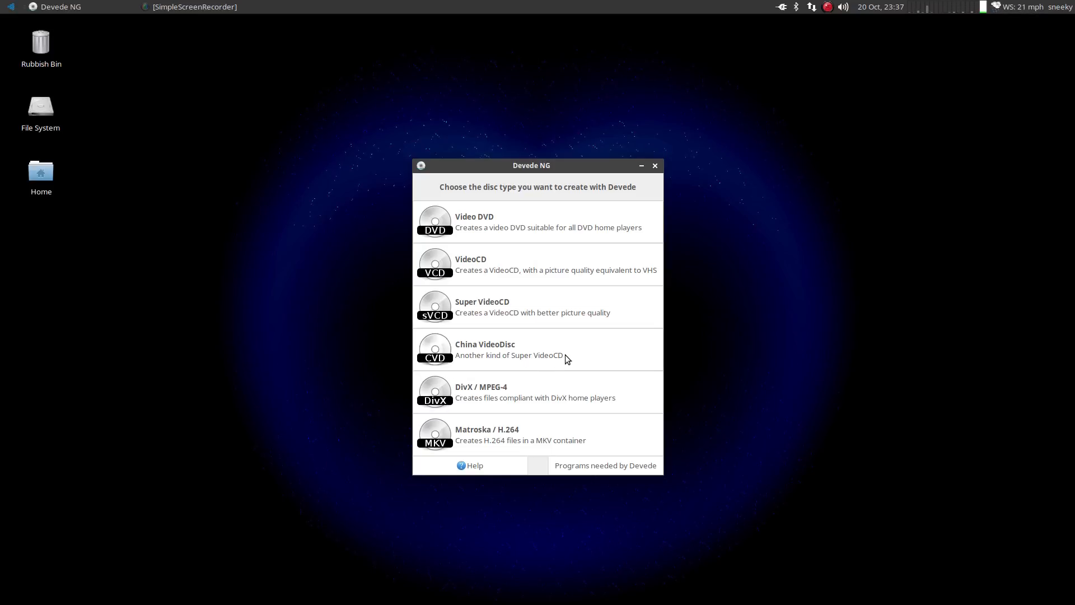
{"action": "mouse_move", "coordinate": [572, 439]}
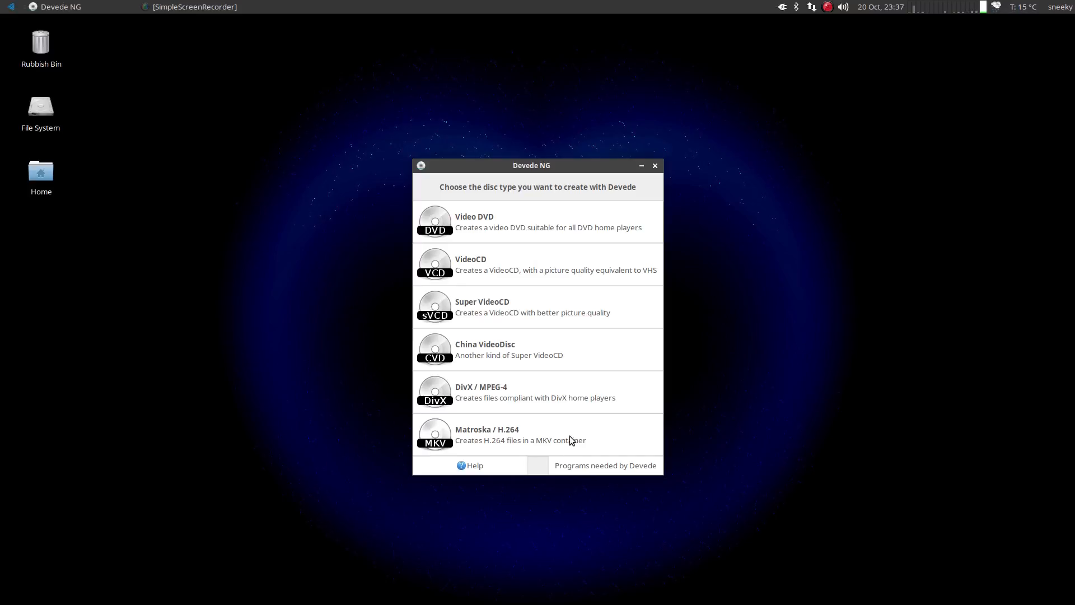
{"action": "mouse_move", "coordinate": [609, 435]}
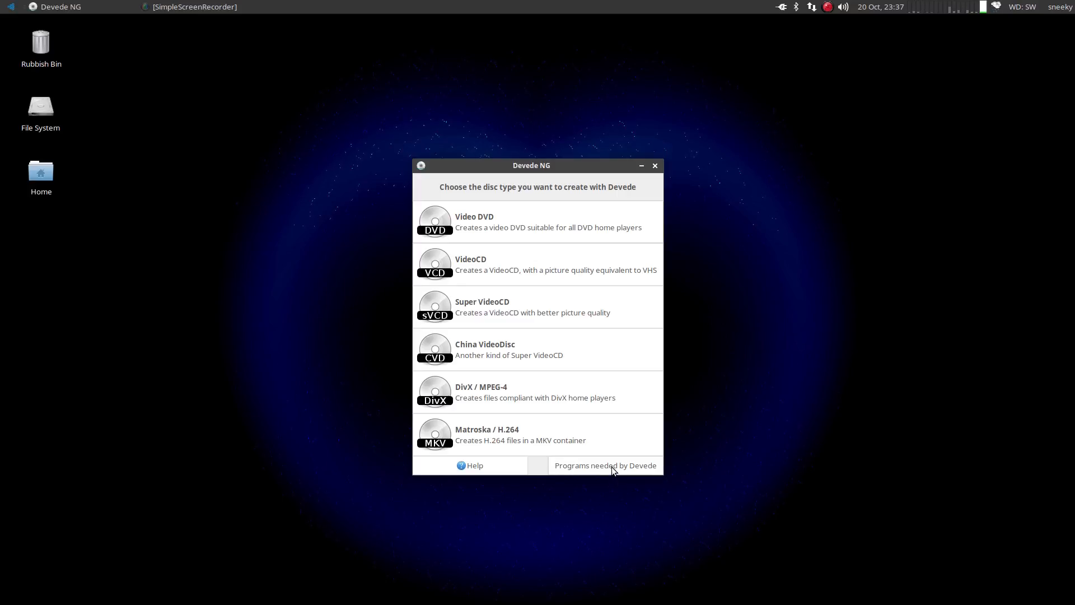
Review the 'Programs needed by Devede NG' list and dismiss it with OK.
{"action": "left_click", "coordinate": [605, 465]}
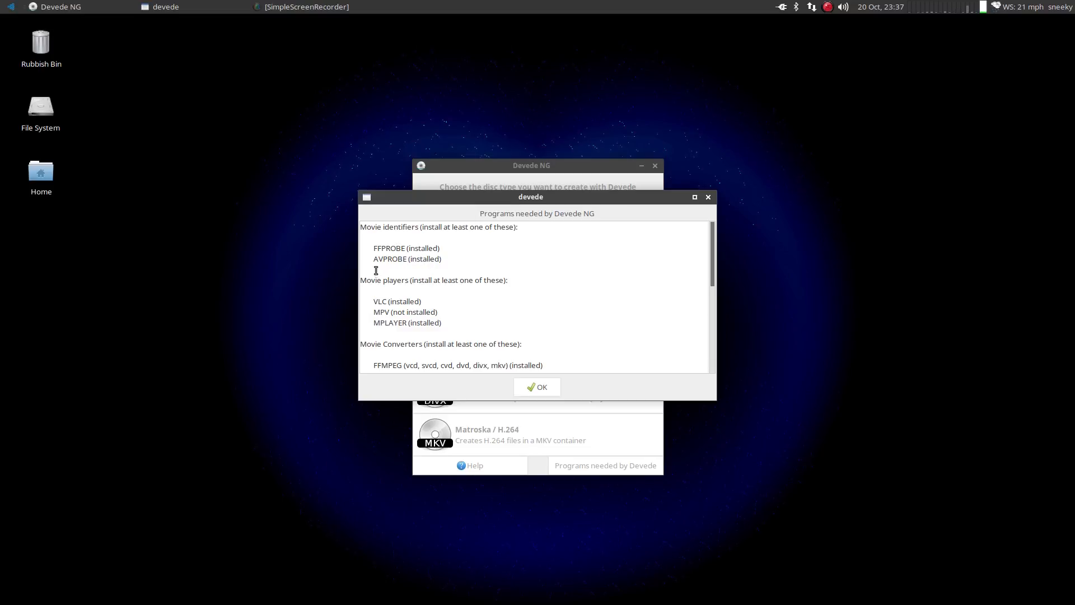
{"action": "mouse_move", "coordinate": [558, 279]}
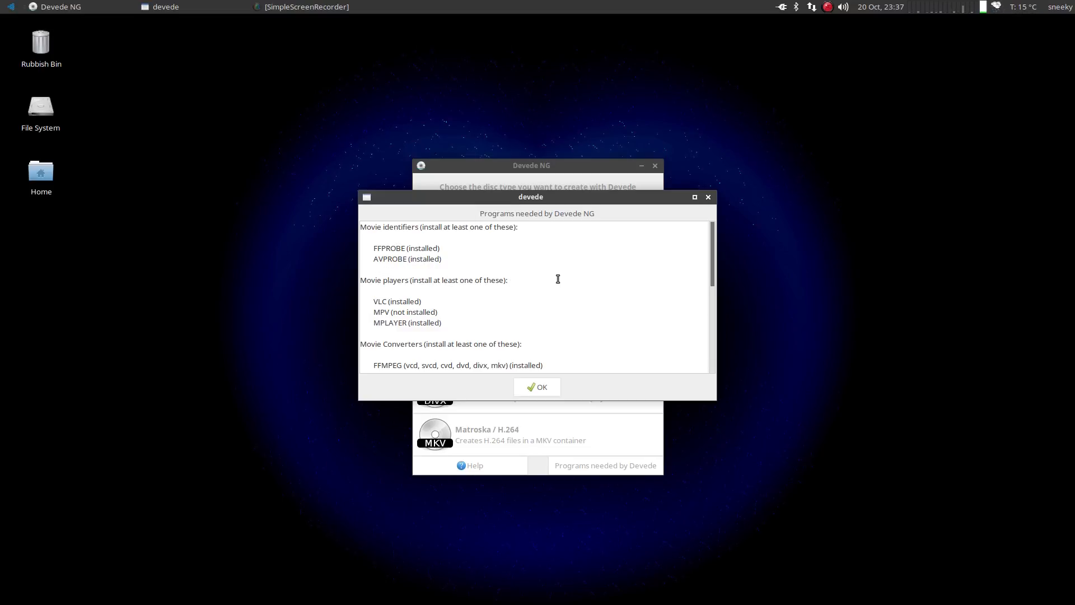
{"action": "mouse_move", "coordinate": [457, 300]}
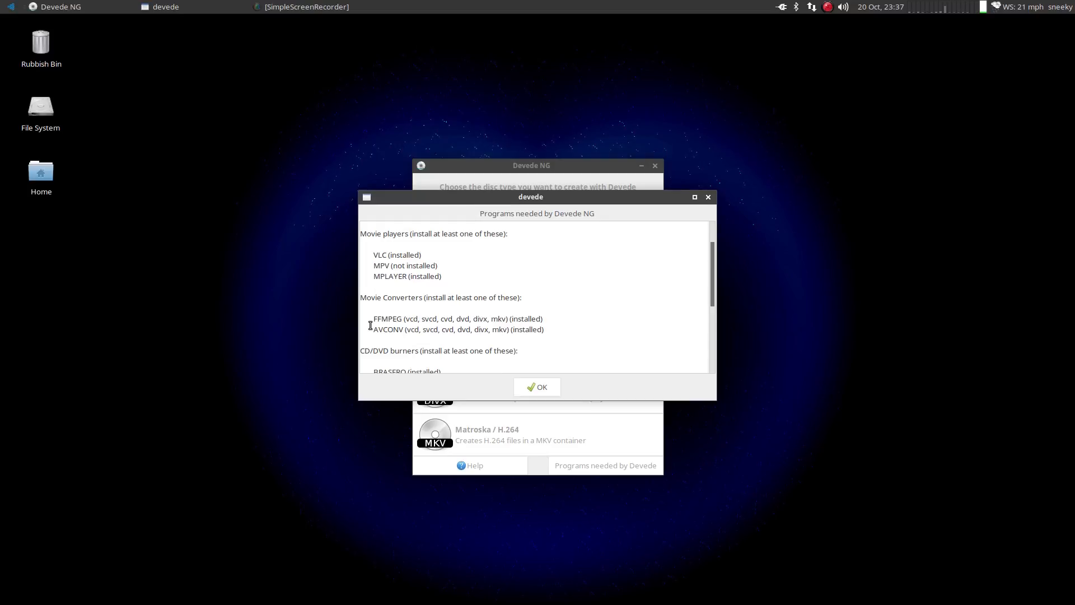
{"action": "mouse_move", "coordinate": [588, 311]}
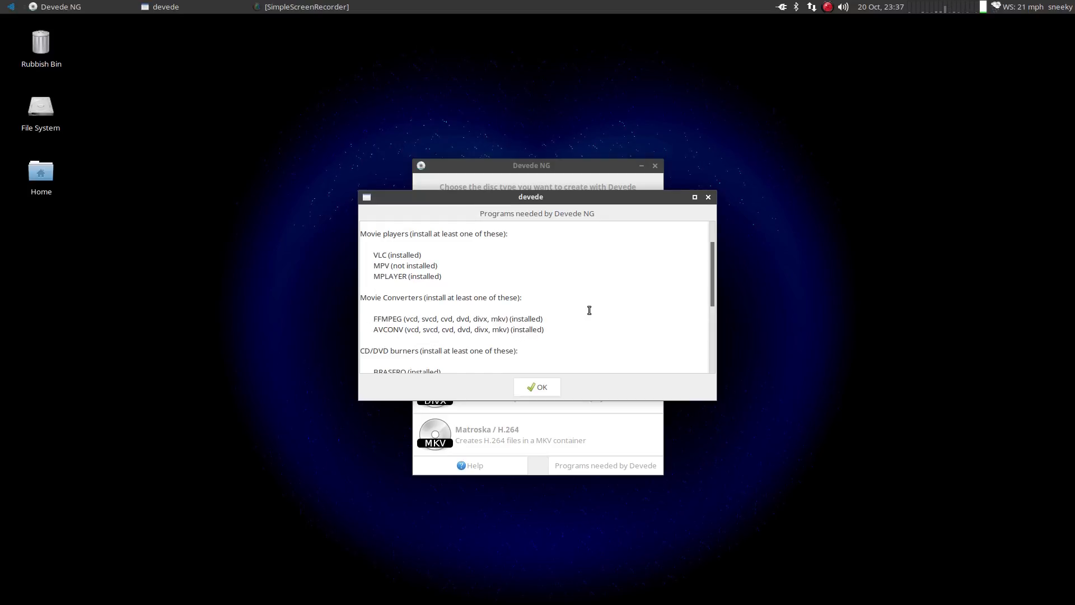
{"action": "scroll", "scroll_direction": "down", "scroll_amount": 3}
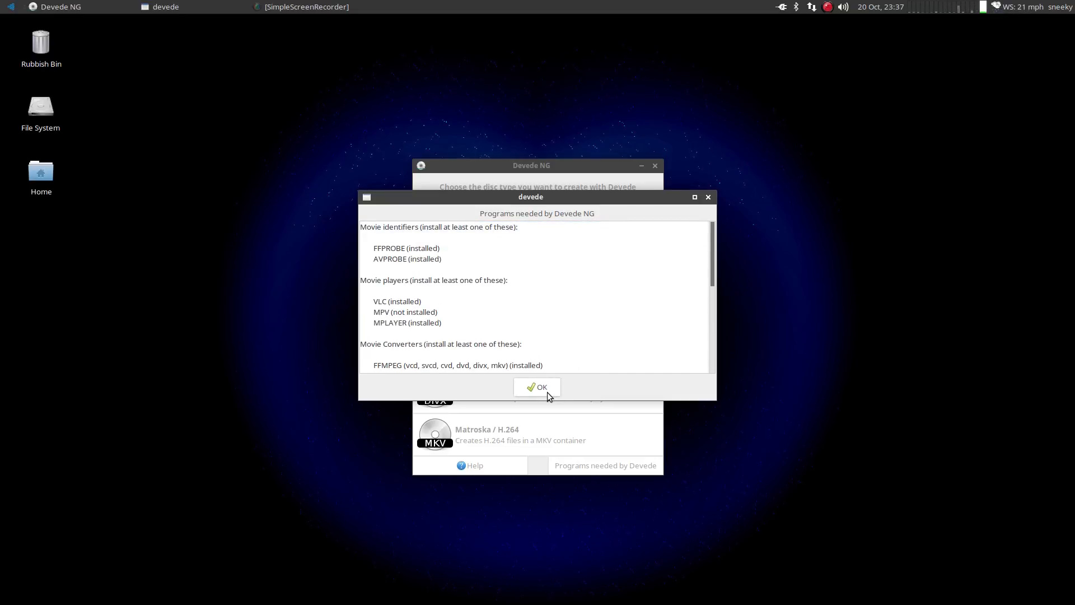
{"action": "left_click", "coordinate": [537, 387]}
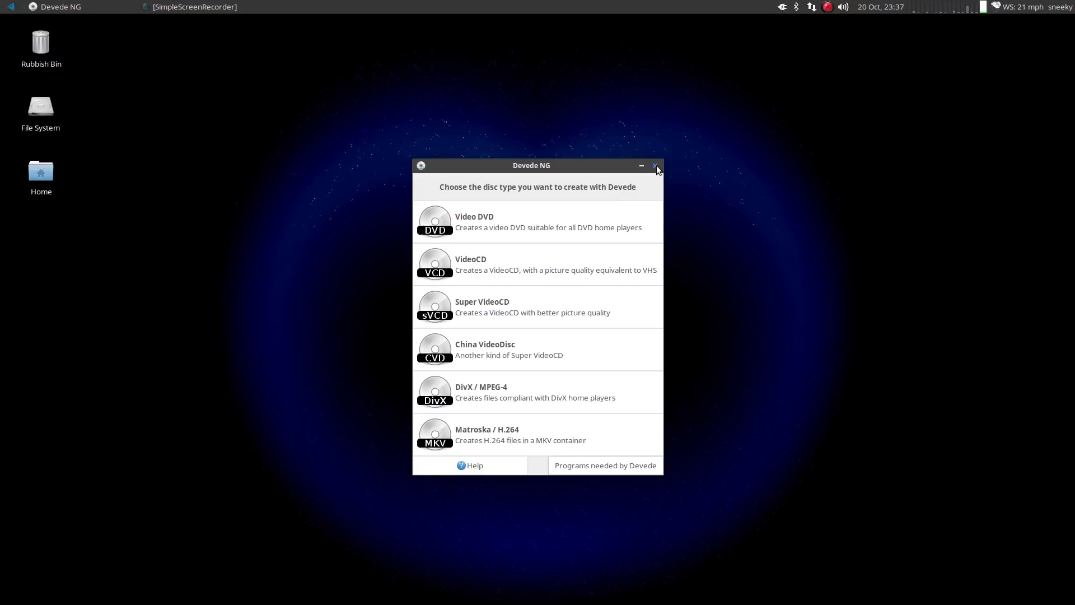
Close DevedeNG and reopen the applications menu on Video Production.
{"action": "left_click", "coordinate": [656, 168]}
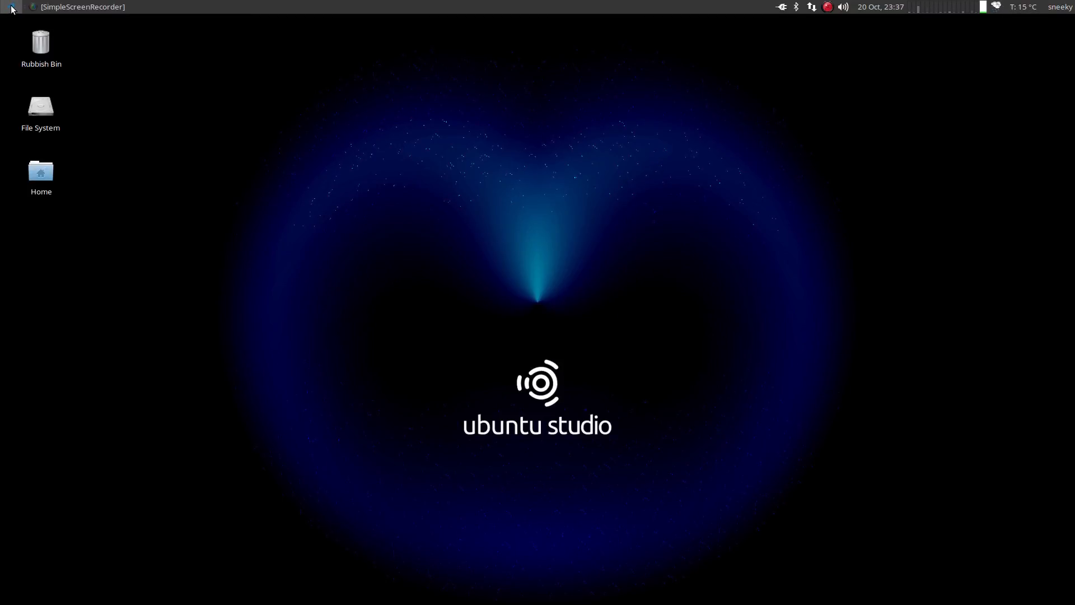
{"action": "left_click", "coordinate": [7, 7]}
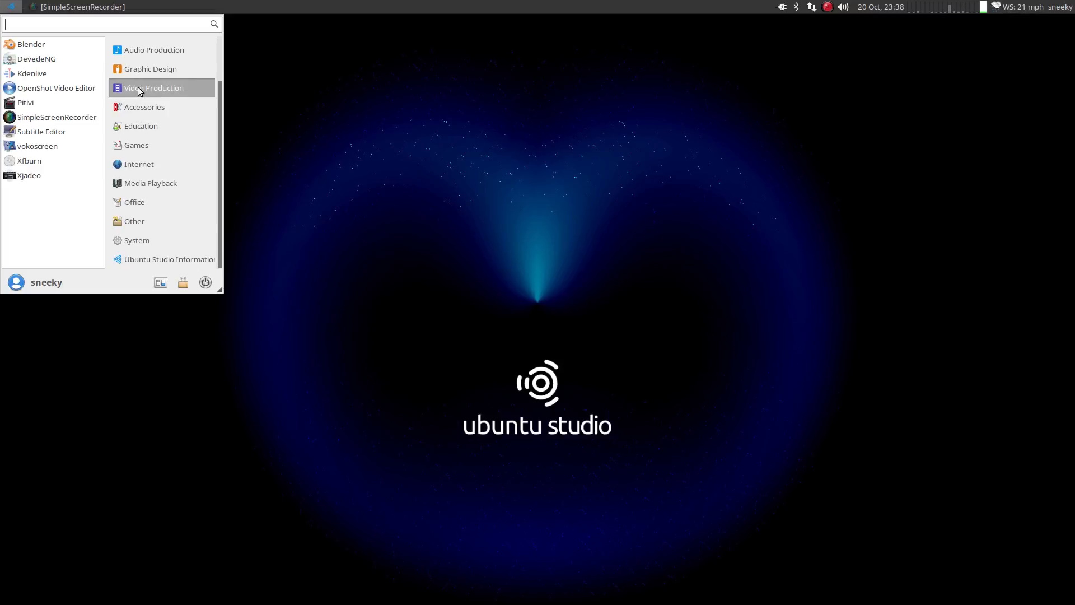
{"action": "mouse_move", "coordinate": [42, 131]}
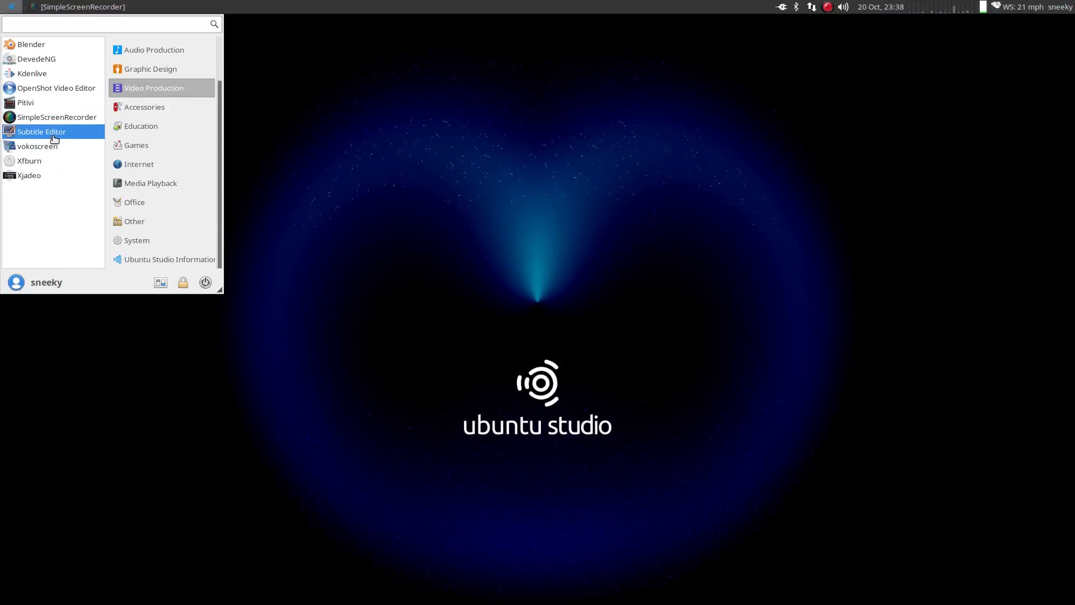
{"action": "mouse_move", "coordinate": [41, 131]}
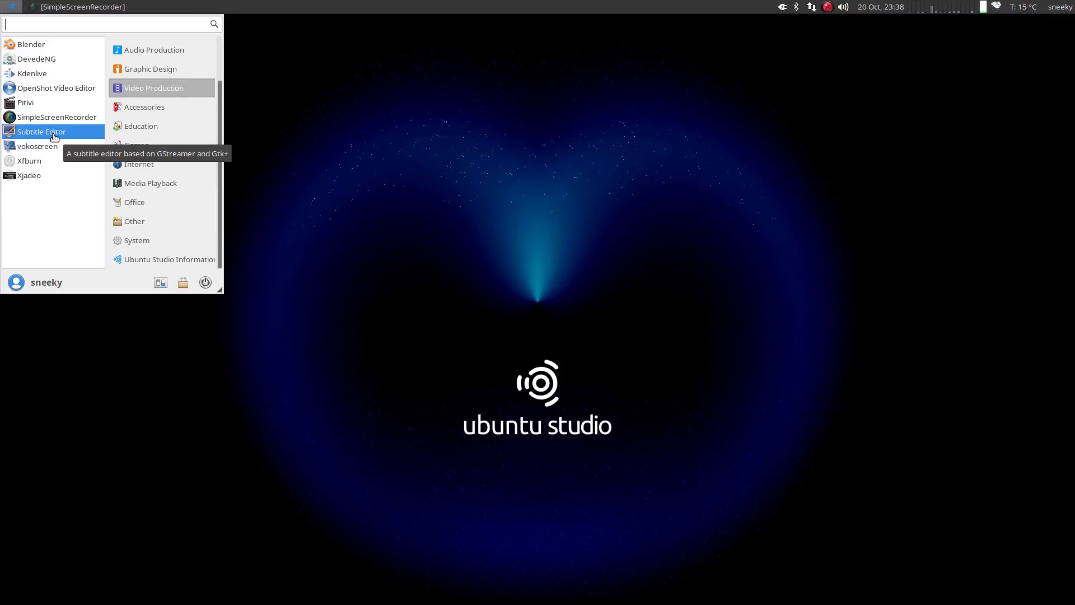
{"action": "mouse_move", "coordinate": [162, 126]}
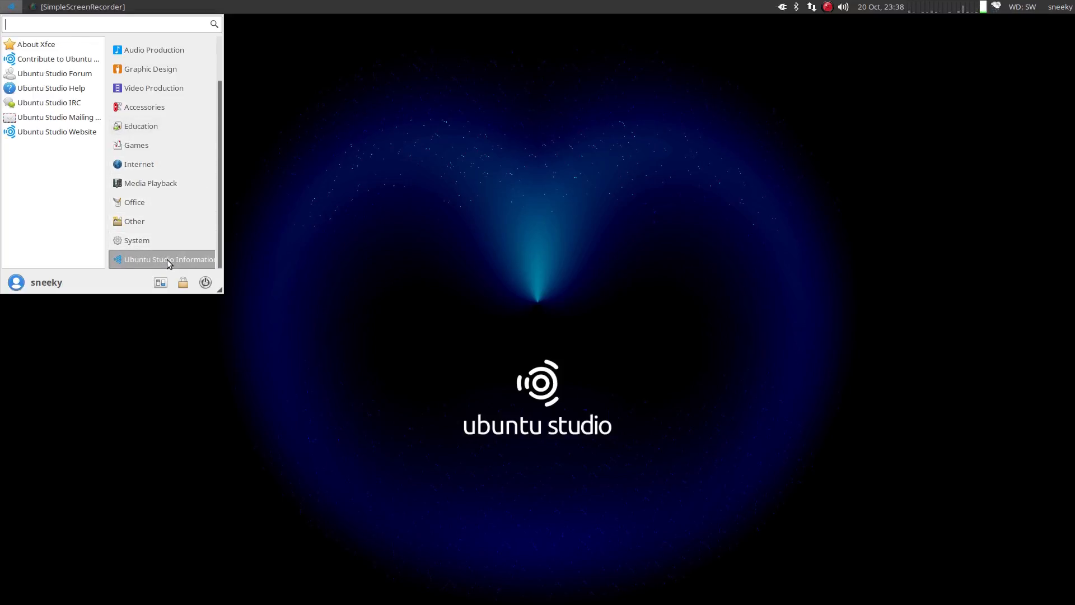
{"action": "mouse_move", "coordinate": [58, 58]}
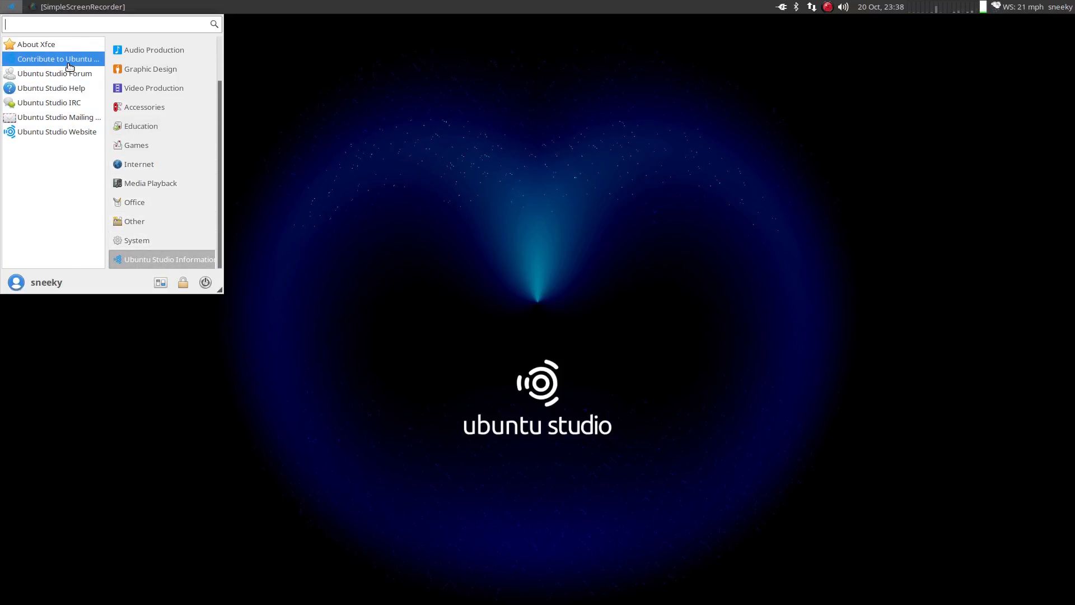
{"action": "mouse_move", "coordinate": [58, 58]}
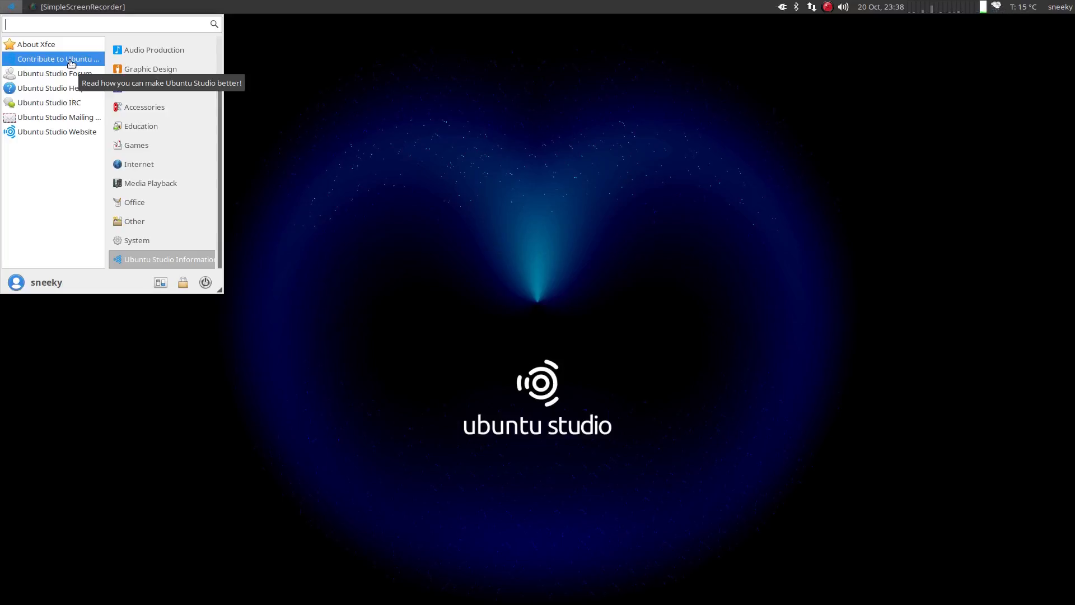
Open the 'Contribute to Ubuntu Studio' page in Firefox from the Information links.
{"action": "left_click", "coordinate": [58, 58]}
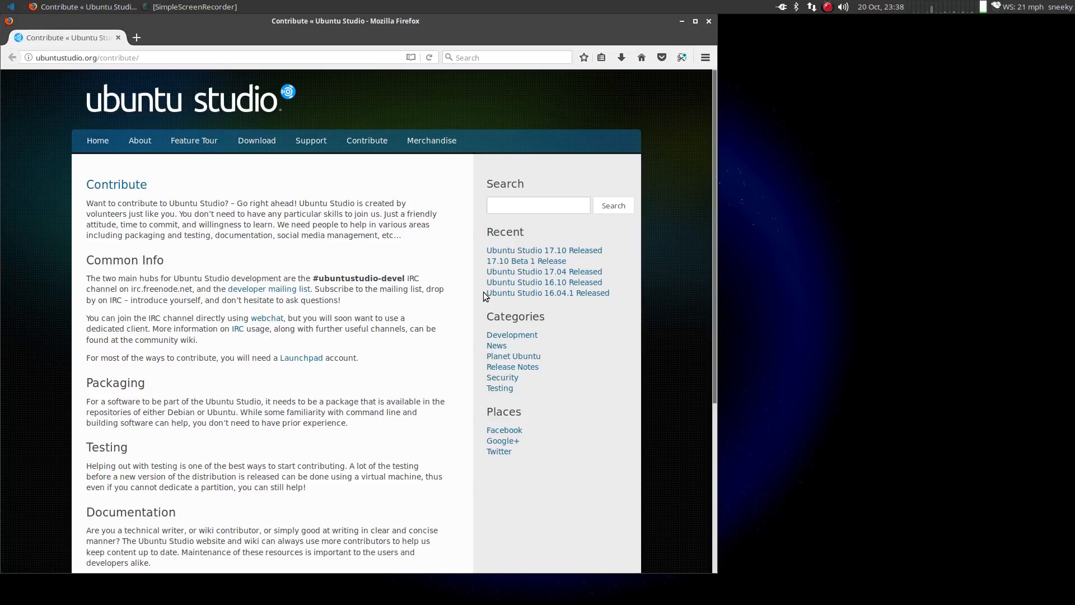
{"action": "mouse_move", "coordinate": [222, 262]}
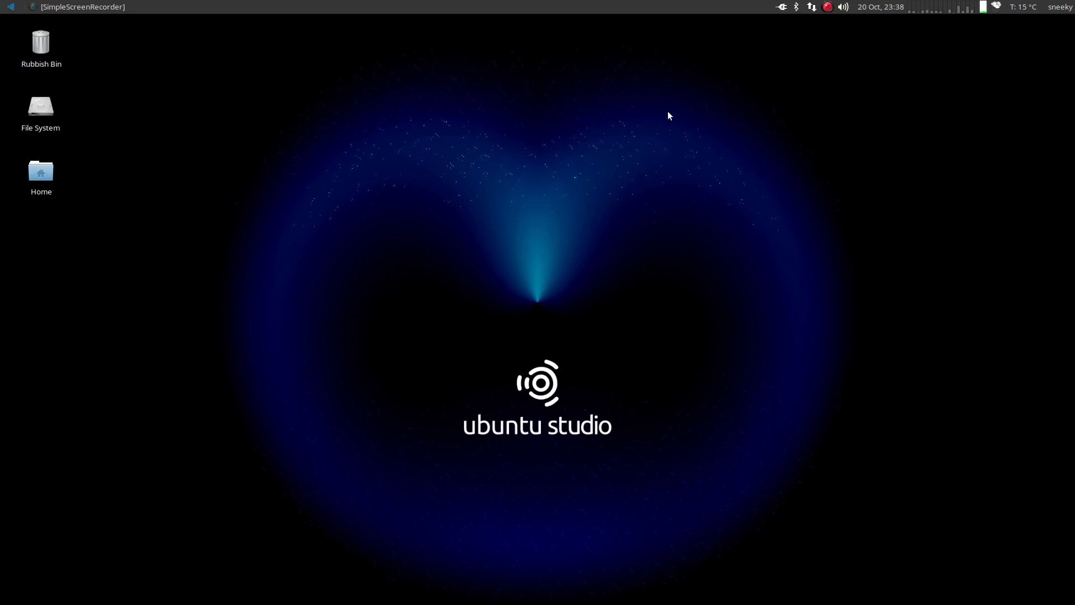
Review overall CPU and memory readings in Task Manager, then close it.
{"action": "left_click", "coordinate": [11, 7]}
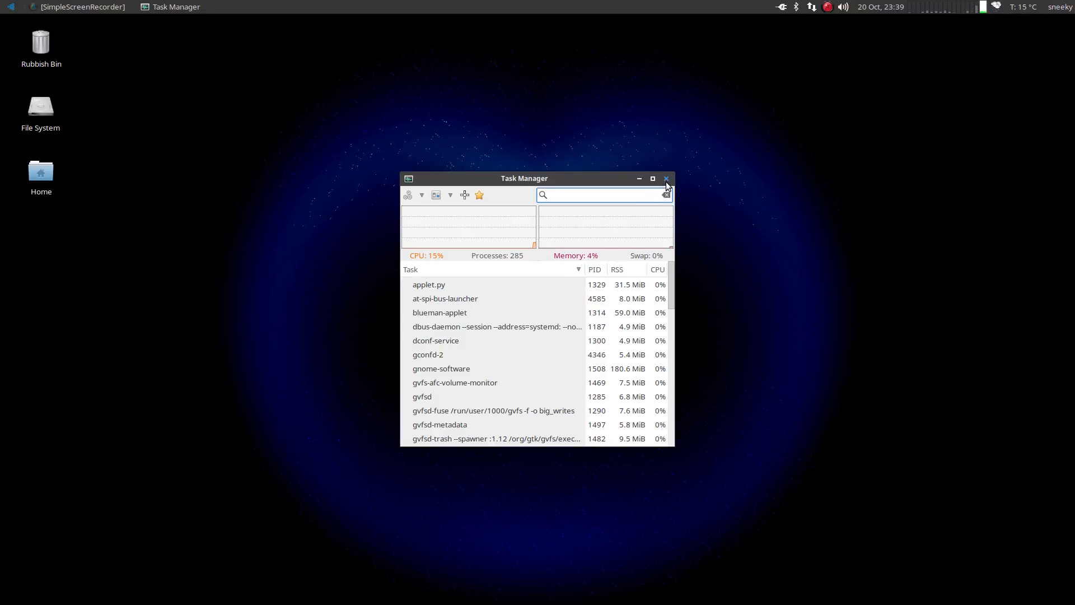
{"action": "left_click", "coordinate": [664, 179]}
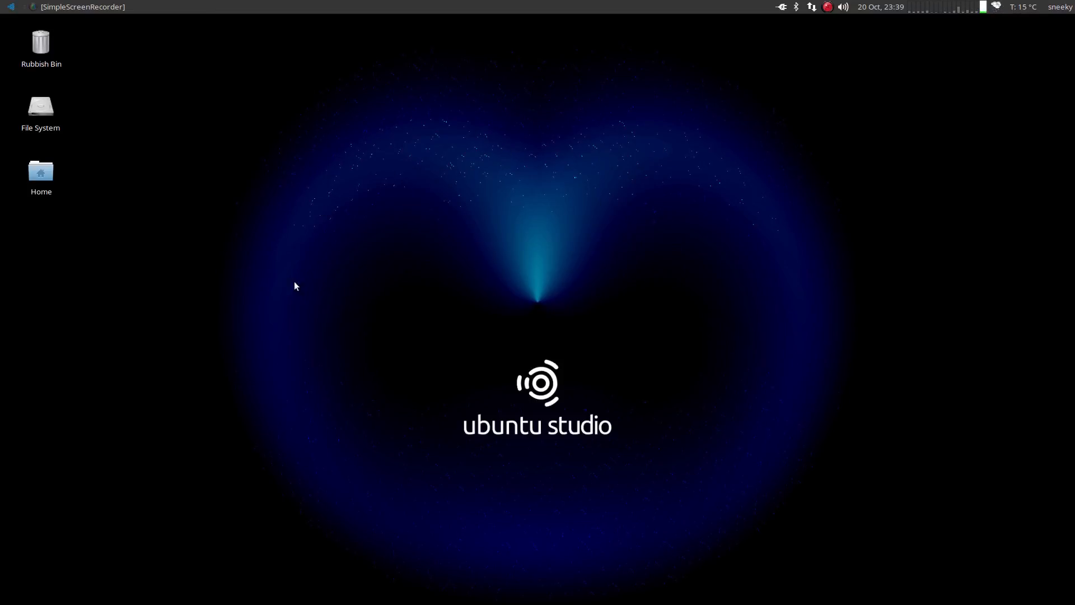
Launch Terminal Emulator from the Whisker Menu.
{"action": "left_click", "coordinate": [11, 7]}
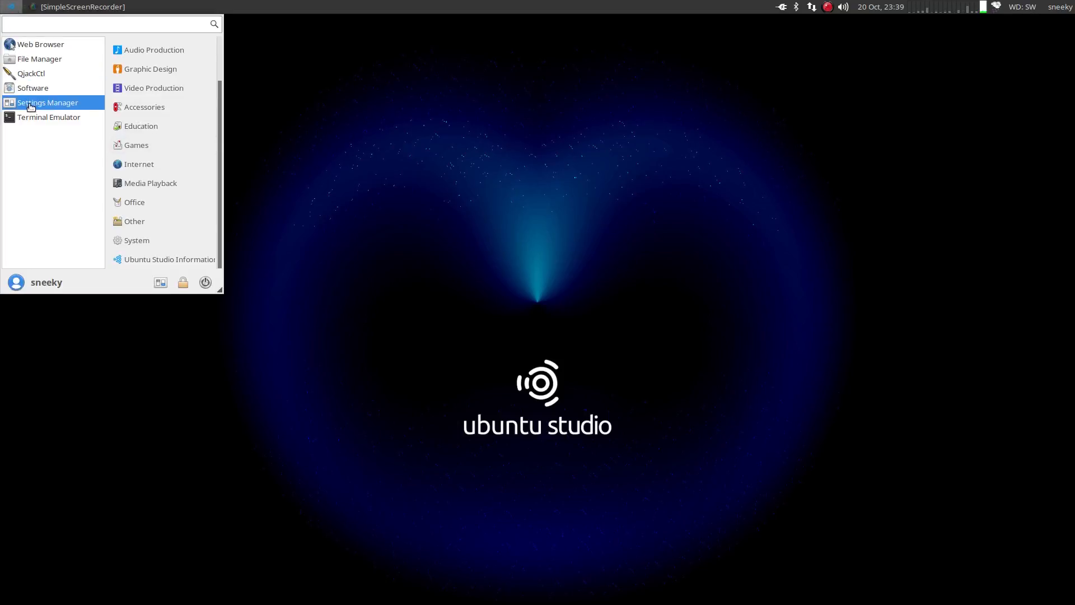
{"action": "left_click", "coordinate": [48, 117]}
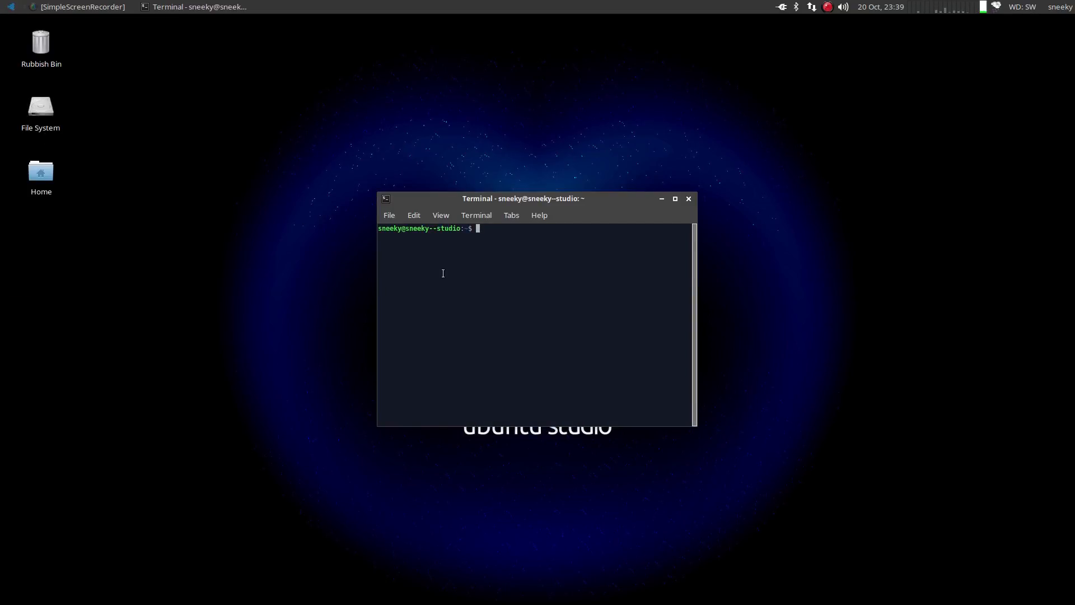
Run htop to view per-core CPU, memory and processes, then close the terminal.
{"action": "type", "text": "h"}
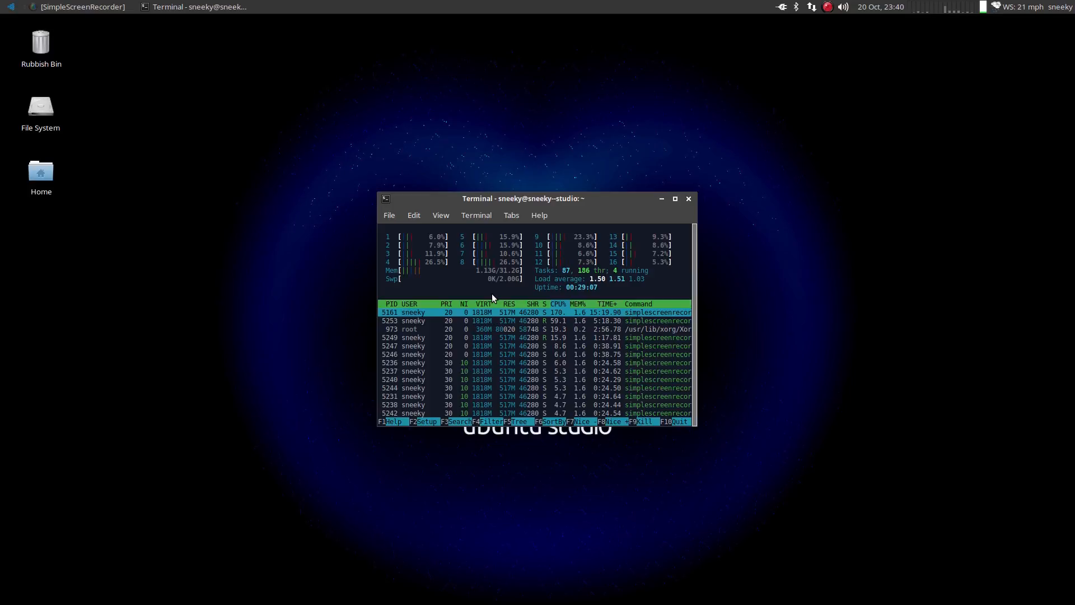
{"action": "left_click", "coordinate": [688, 199]}
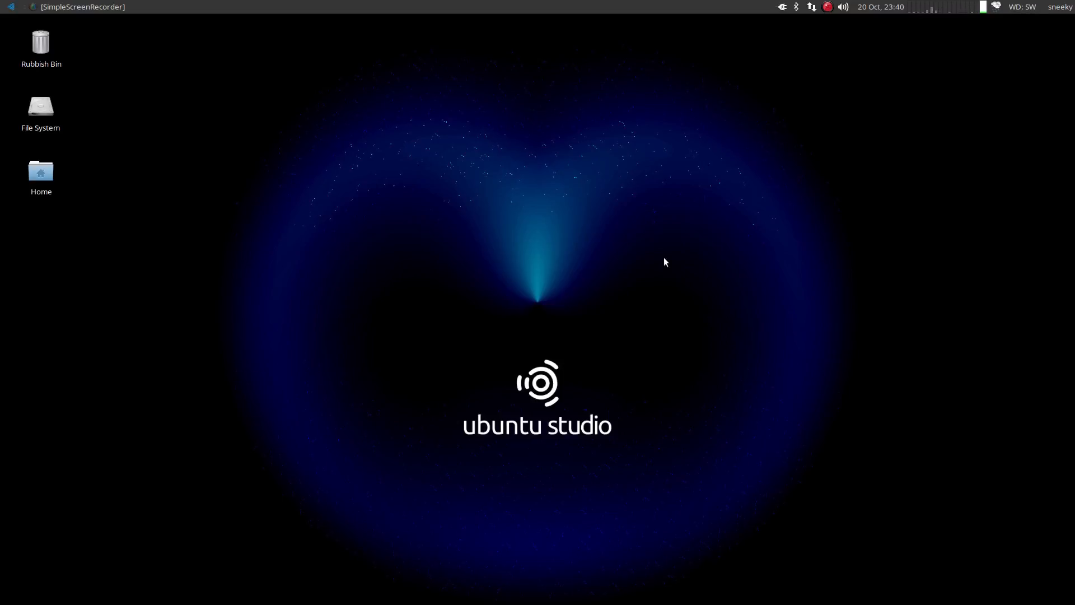
{"action": "mouse_move", "coordinate": [674, 251]}
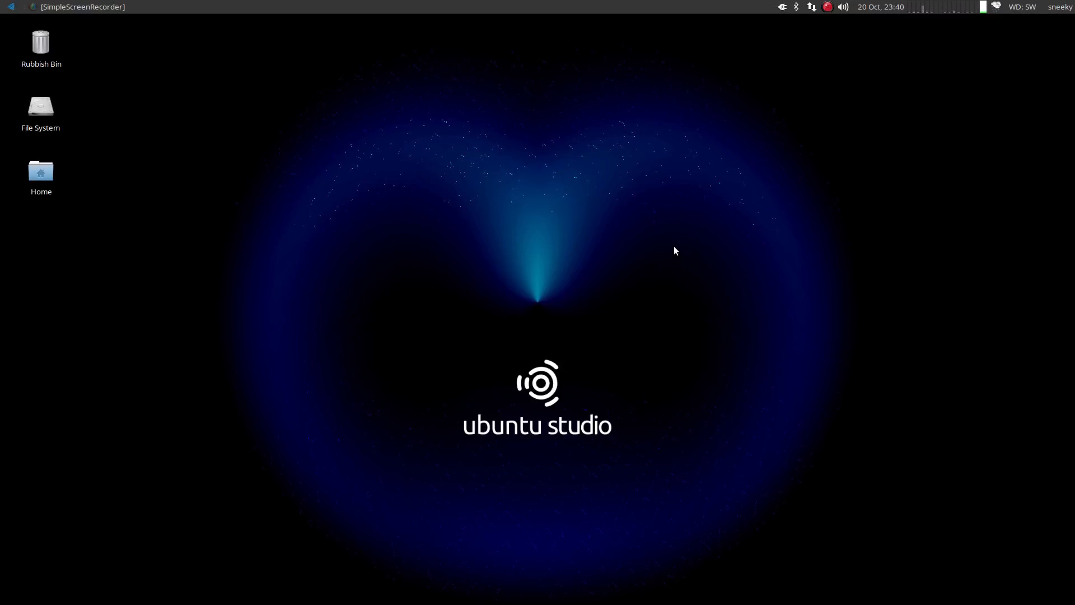